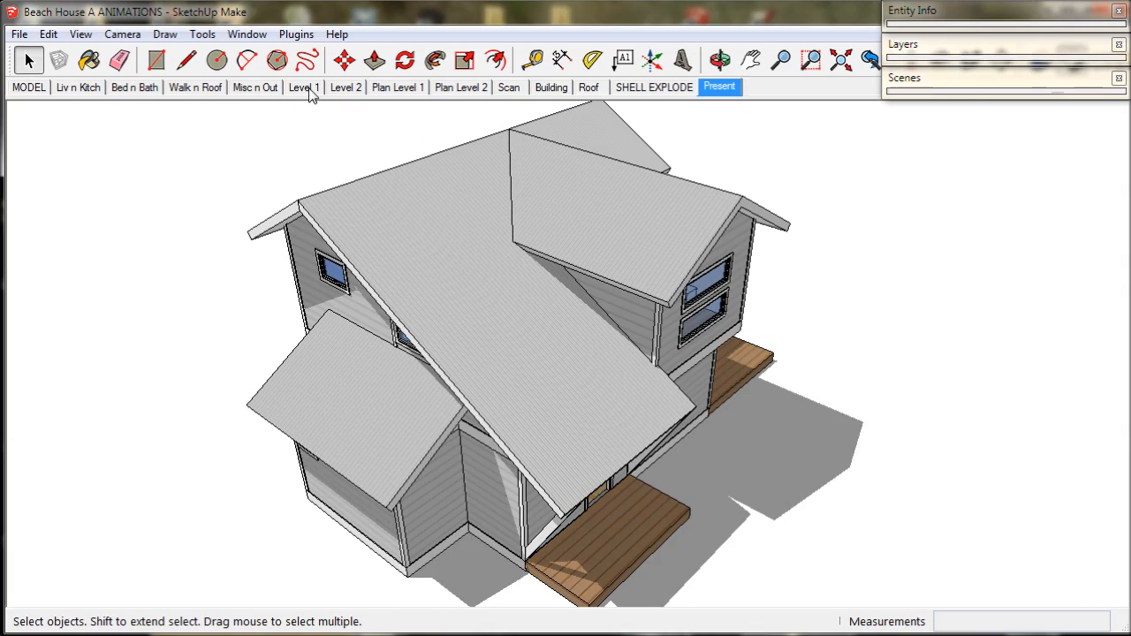
Switch the model to the Level 1 scene showing the furnished ground-floor cutaway
click(304, 87)
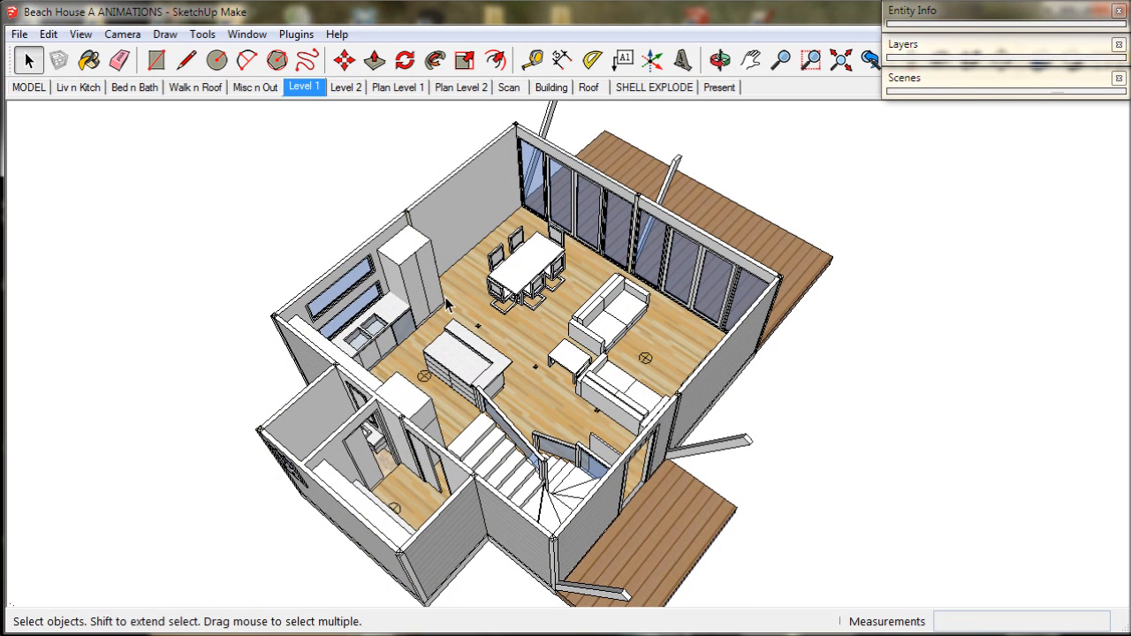
mouse_move(940, 56)
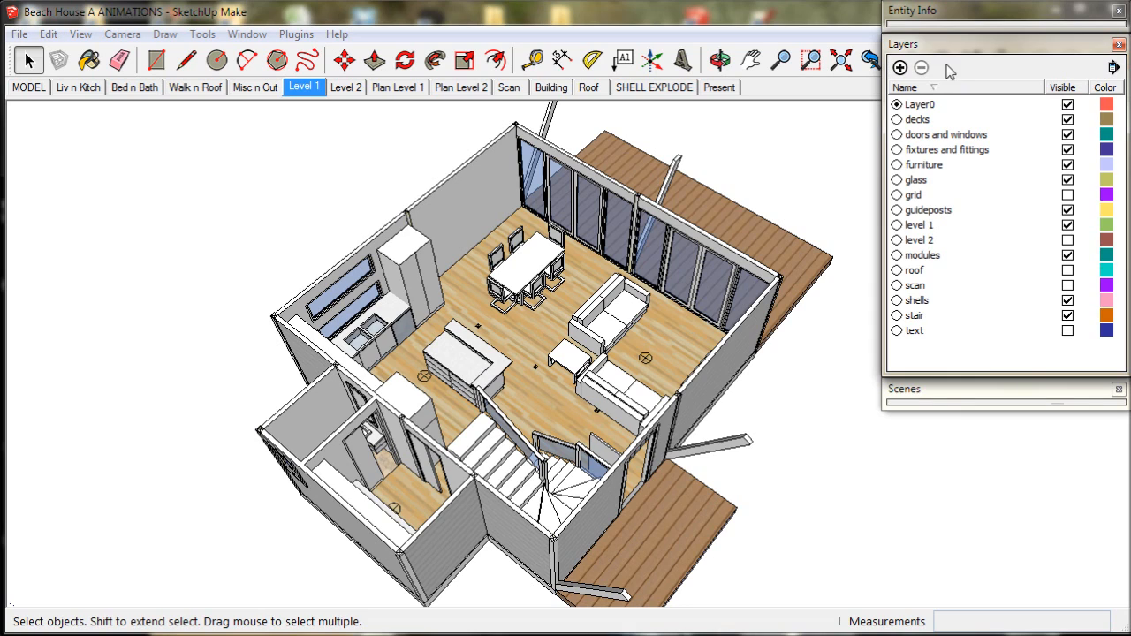
mouse_move(943, 198)
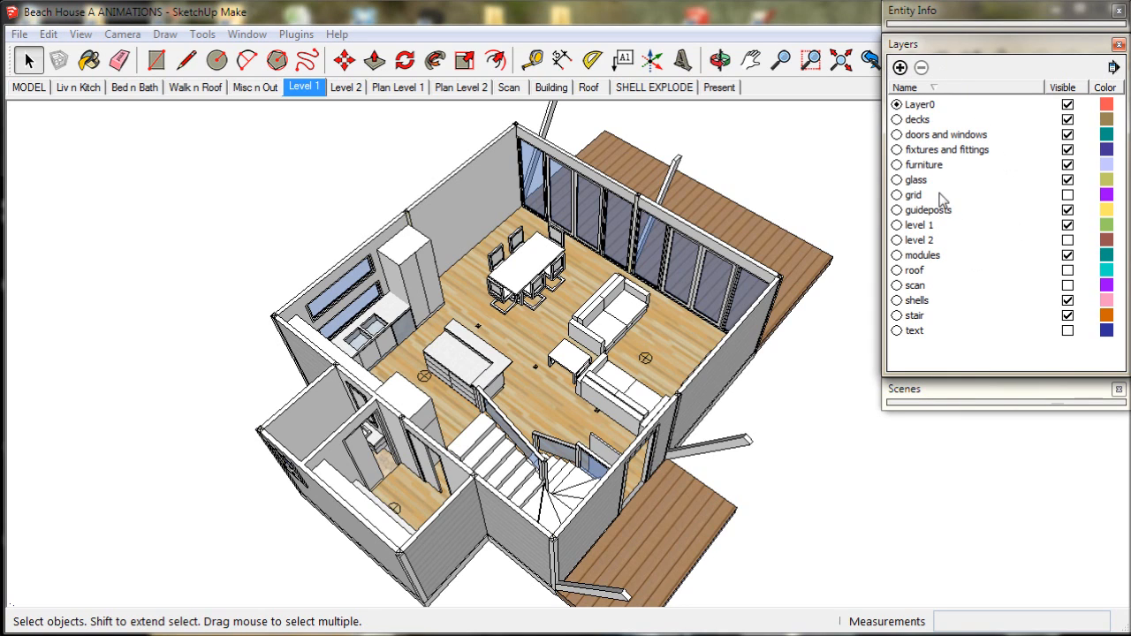
mouse_move(933, 220)
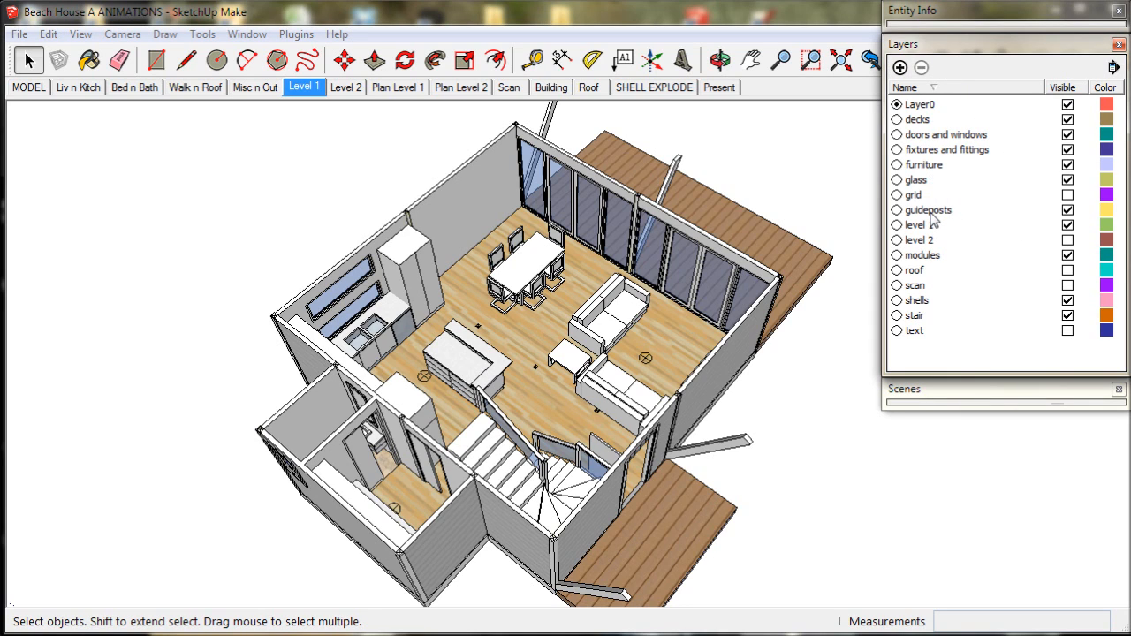
Hide the guideposts layer and show the text layer so room labels Dining, Kitchen and Living appear
click(928, 209)
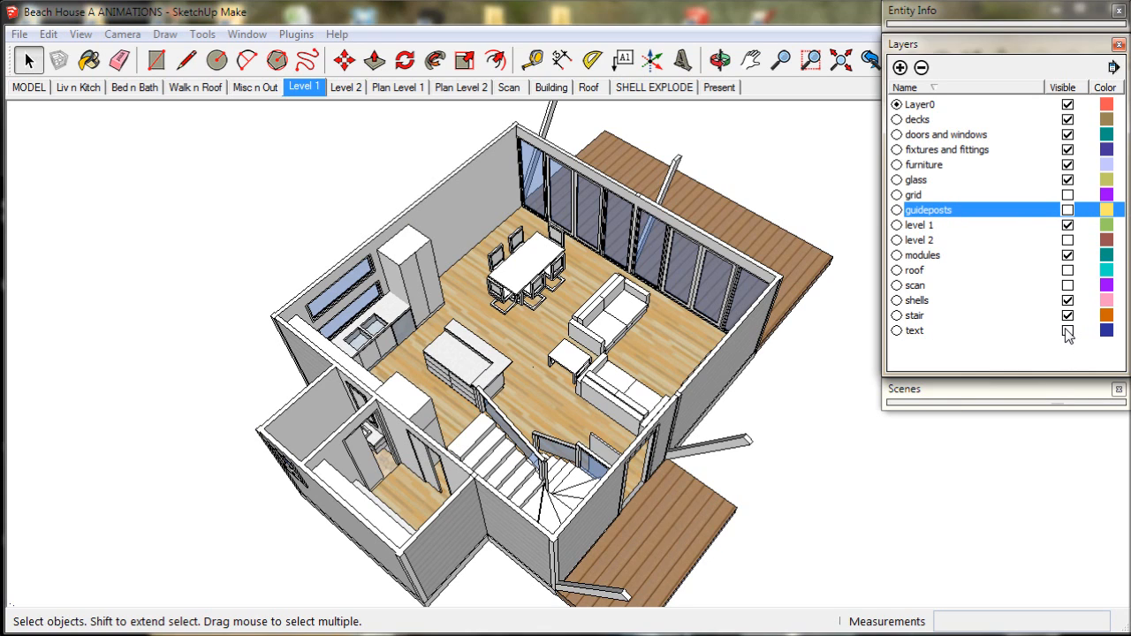
click(1068, 331)
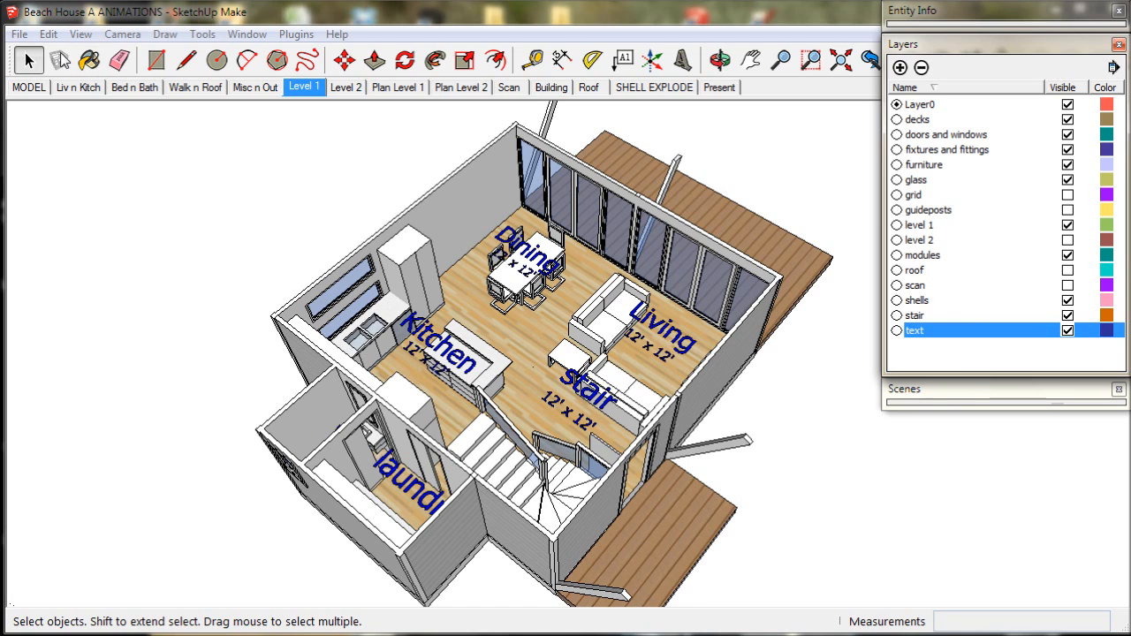
click(80, 33)
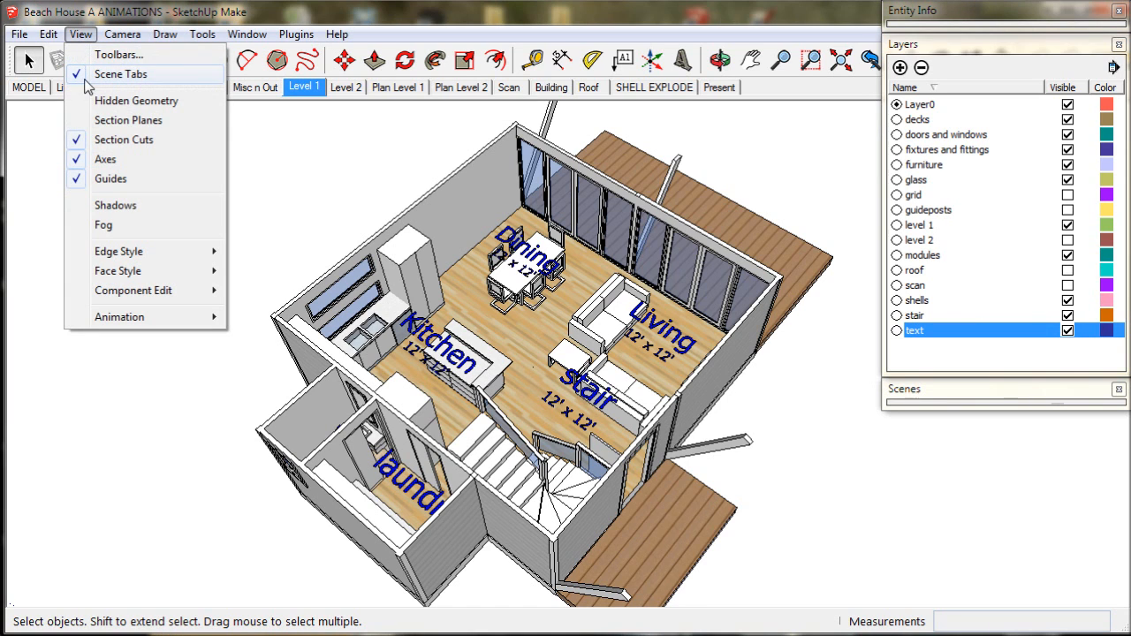
click(120, 74)
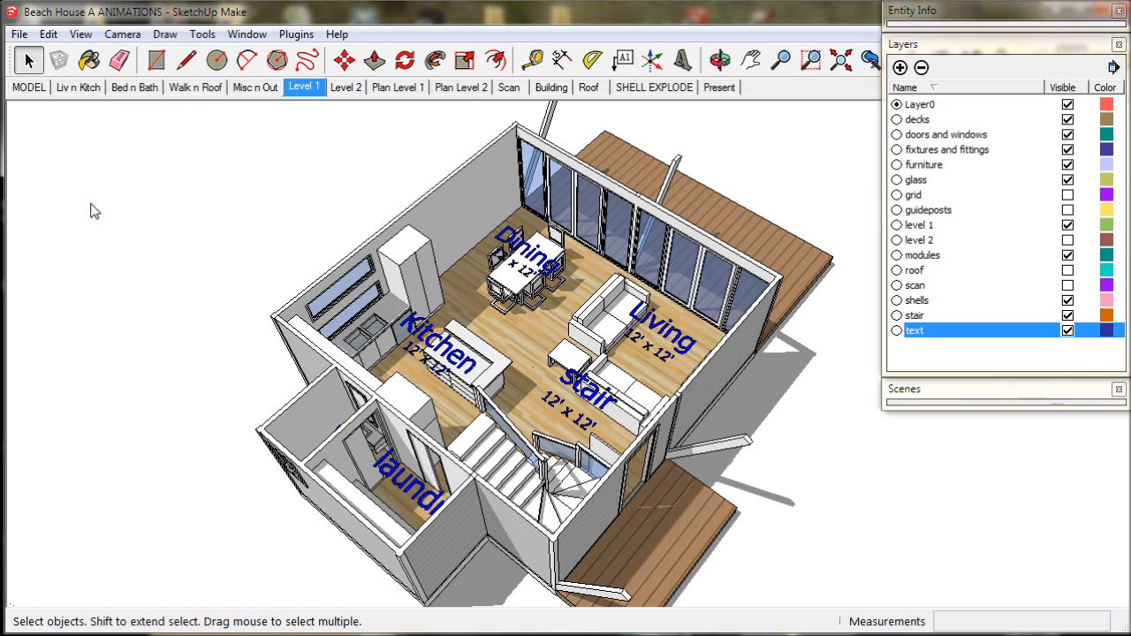
mouse_move(205, 244)
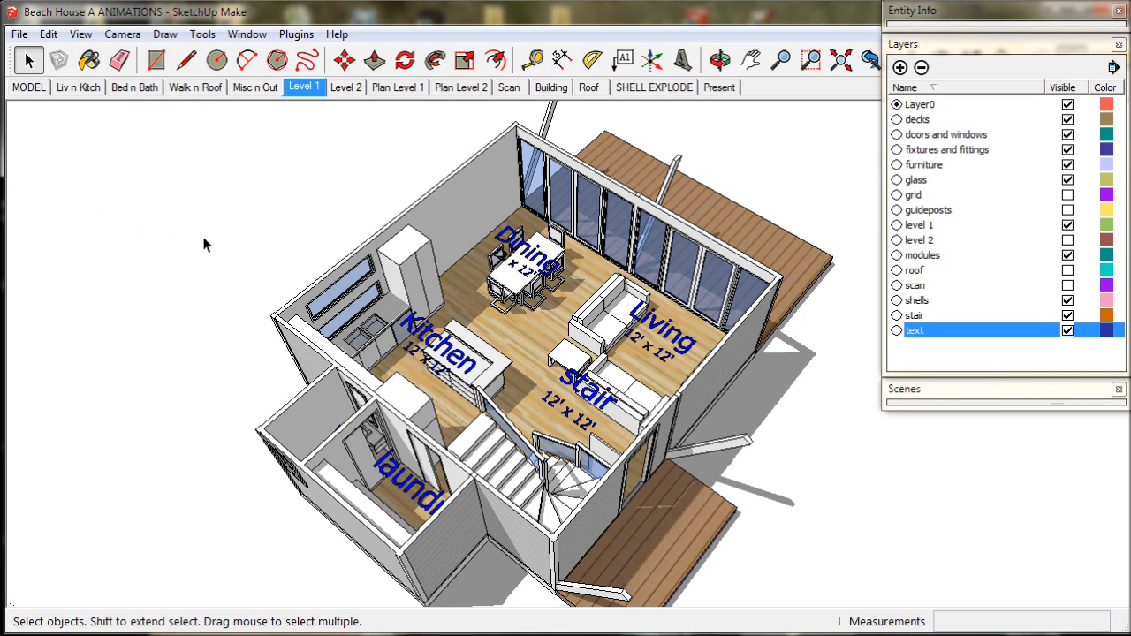
mouse_move(186, 205)
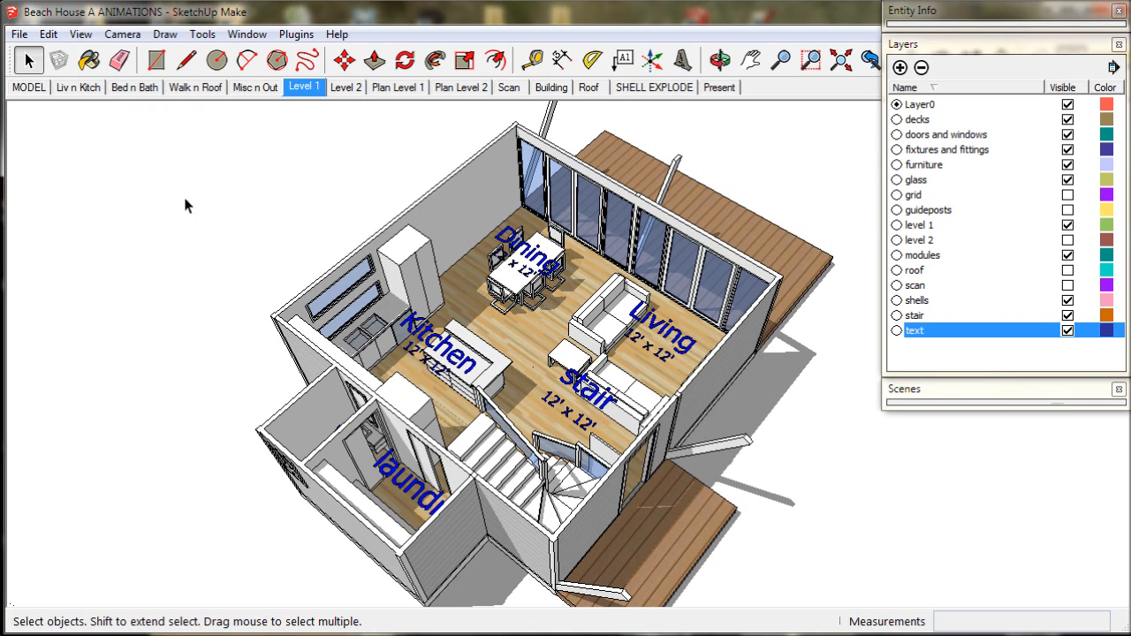
right_click(304, 87)
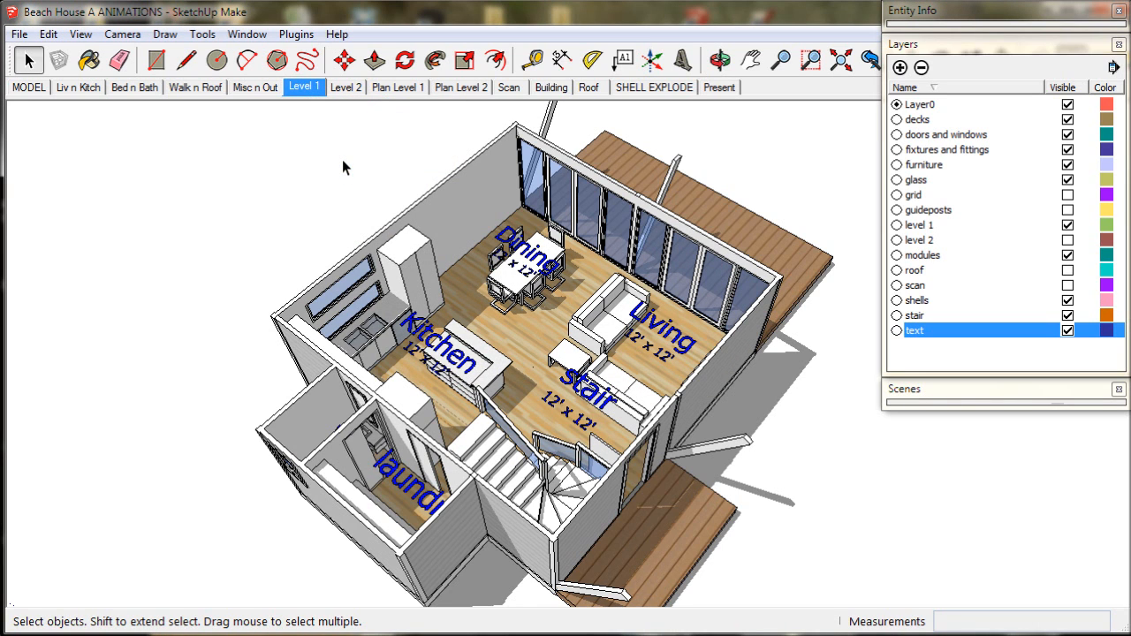
mouse_move(253, 380)
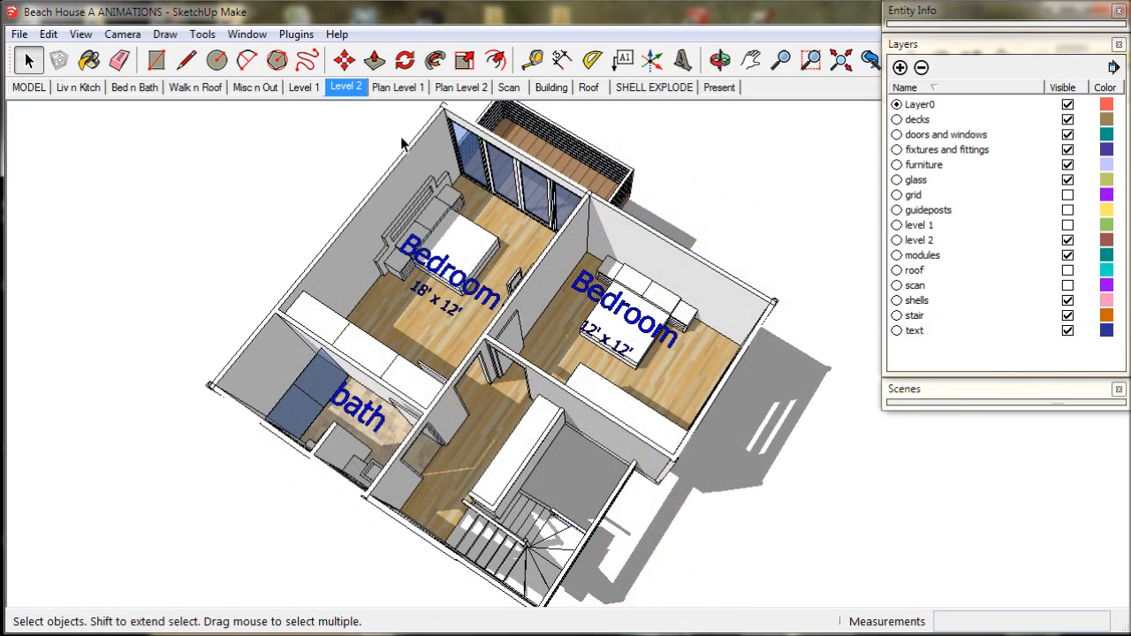
Switch to the Plan Level 1 top-down ground-floor plan and collapse the Layers tray
click(398, 87)
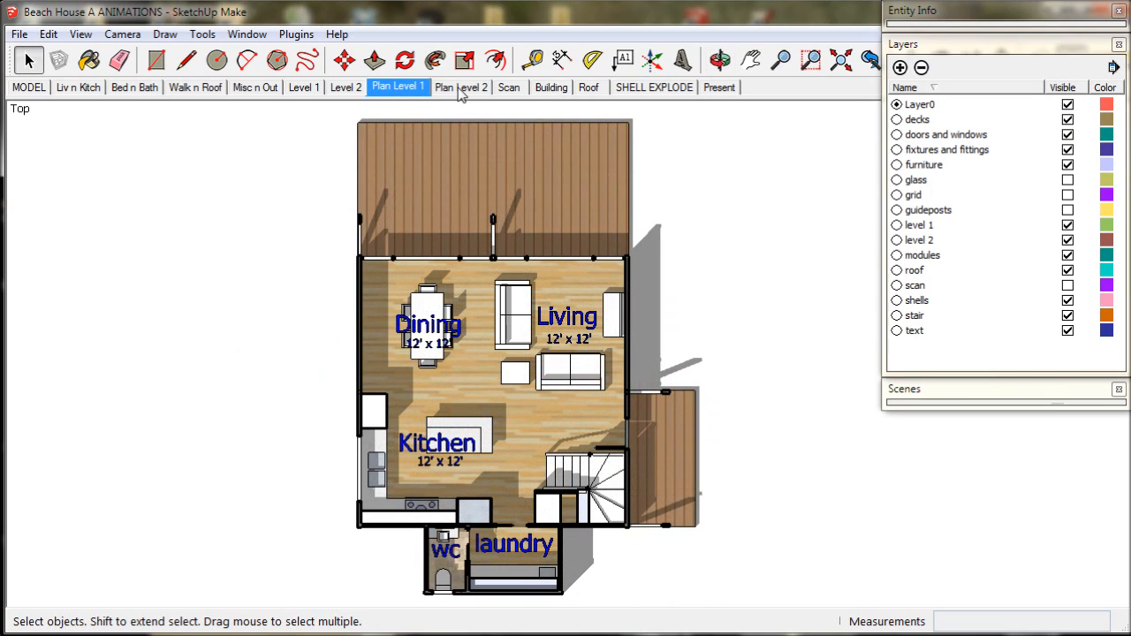
click(460, 86)
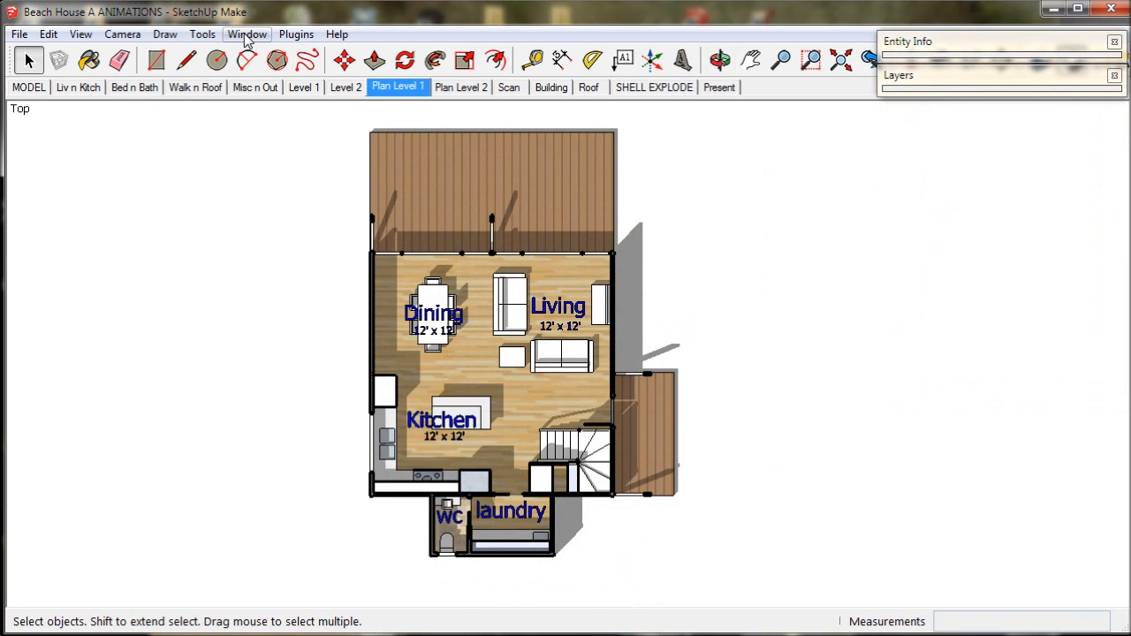
Bring up the Scenes manager from the Window menu and expand its scene list
click(248, 33)
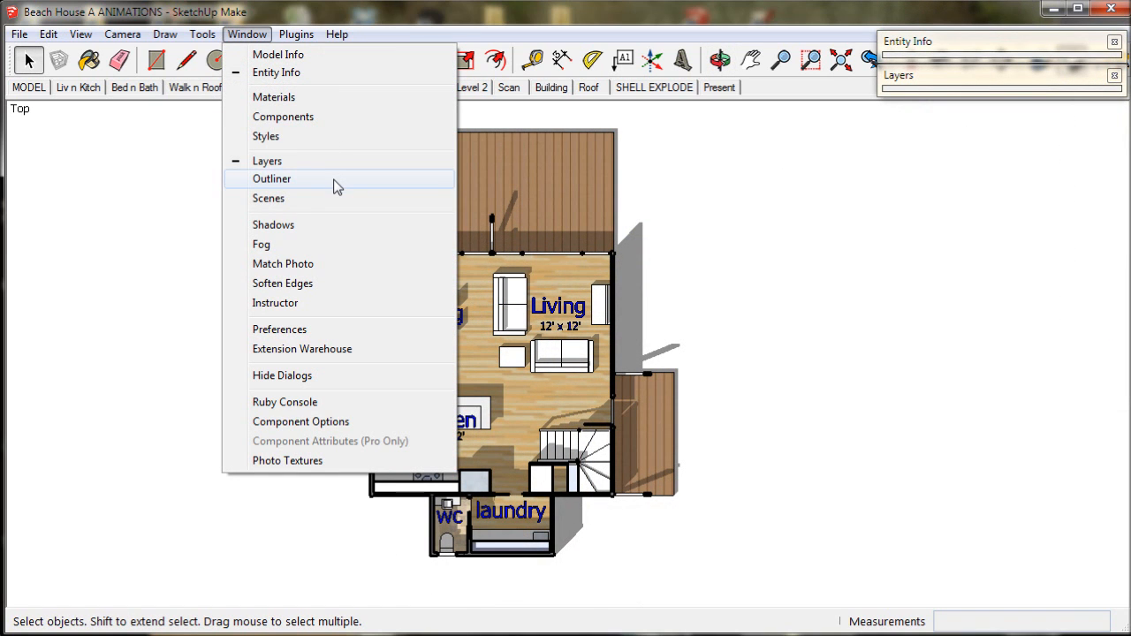
mouse_move(267, 161)
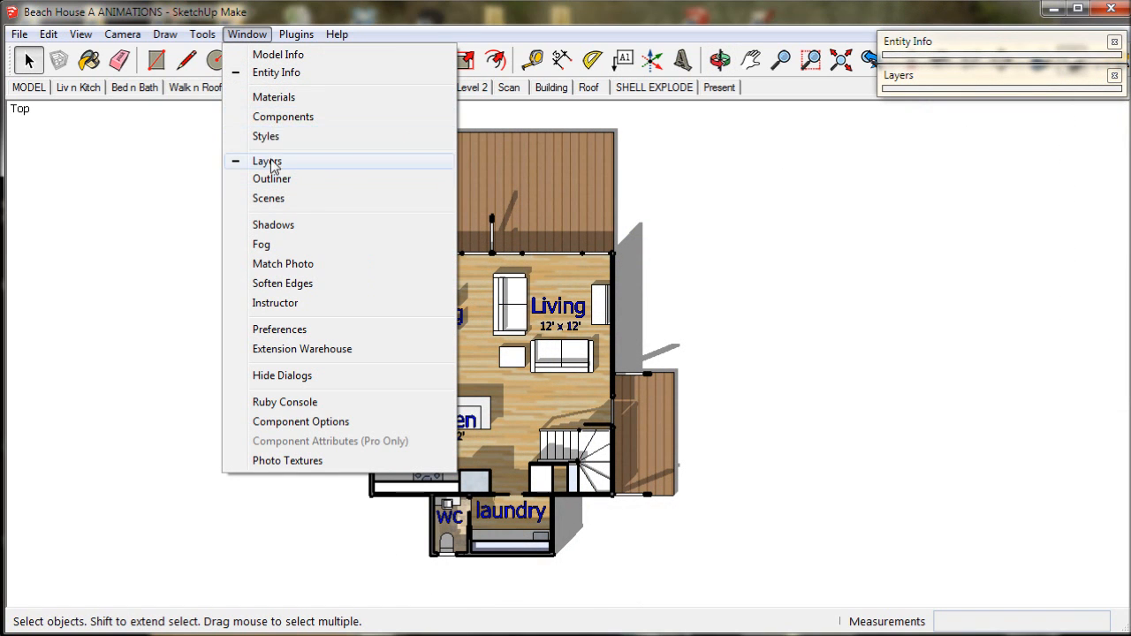
click(268, 198)
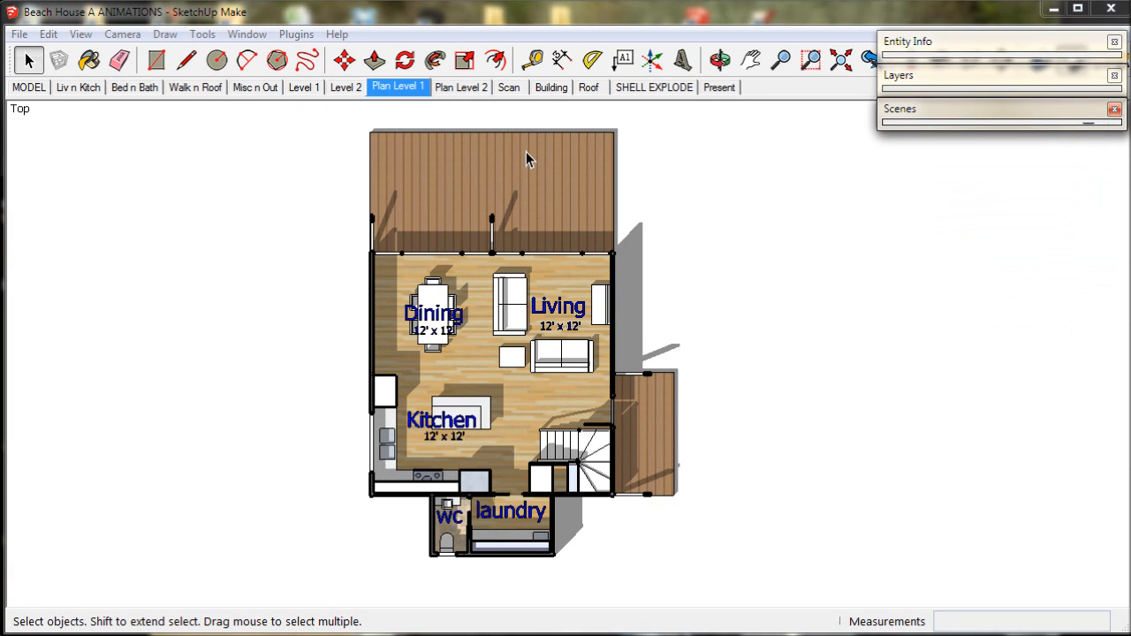
click(28, 87)
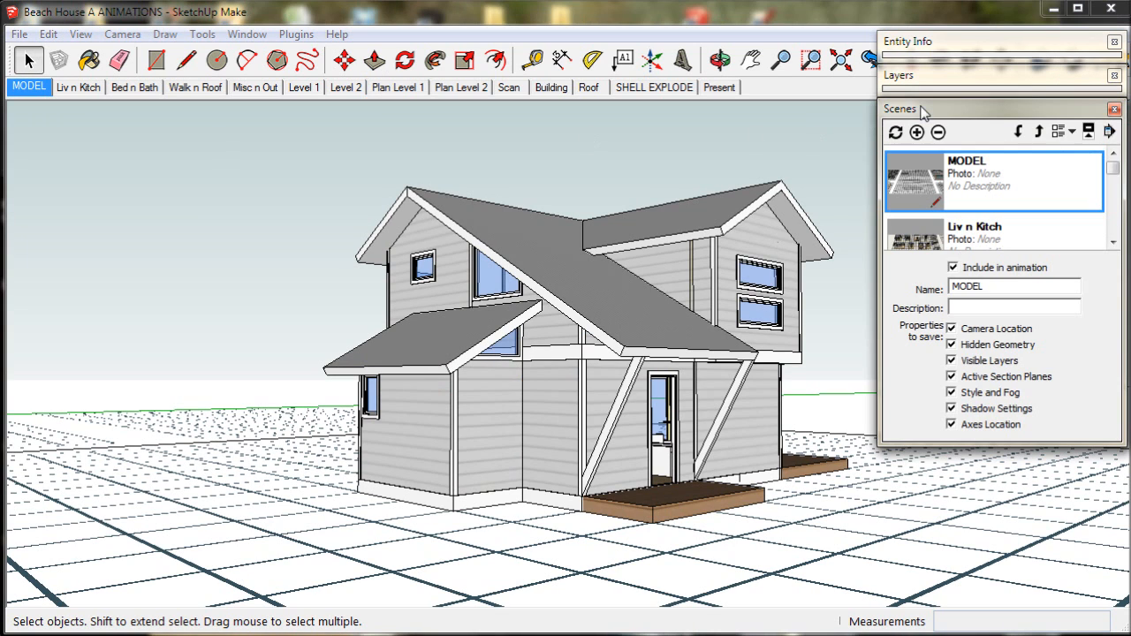
Delete the MODEL, Liv n Kitch and other unwanted scenes, confirming each removal
click(937, 131)
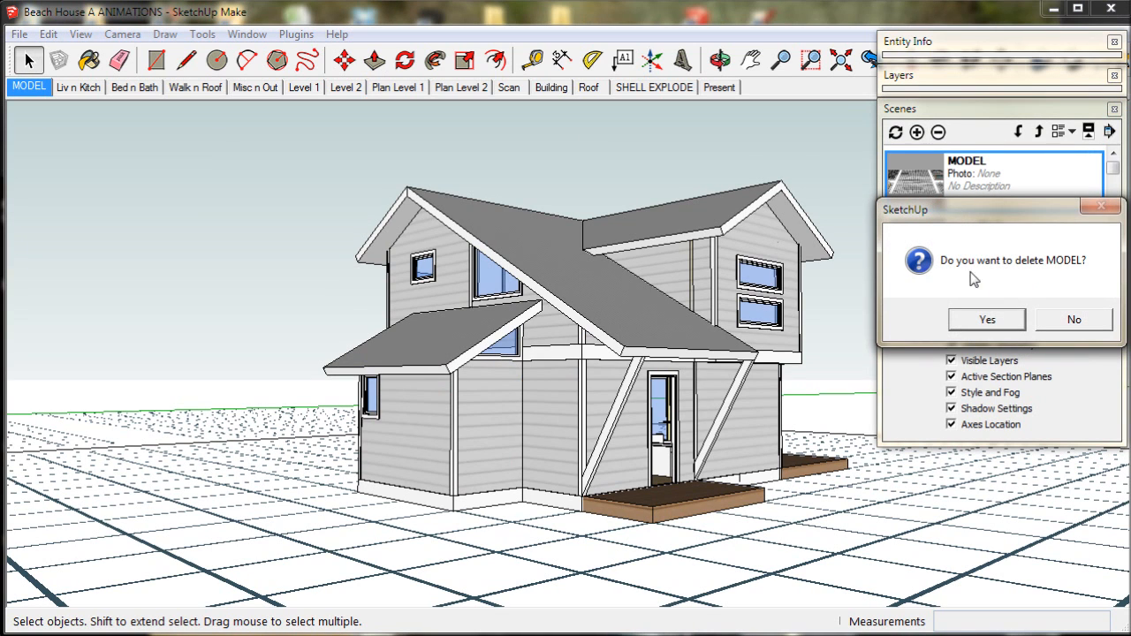
click(987, 320)
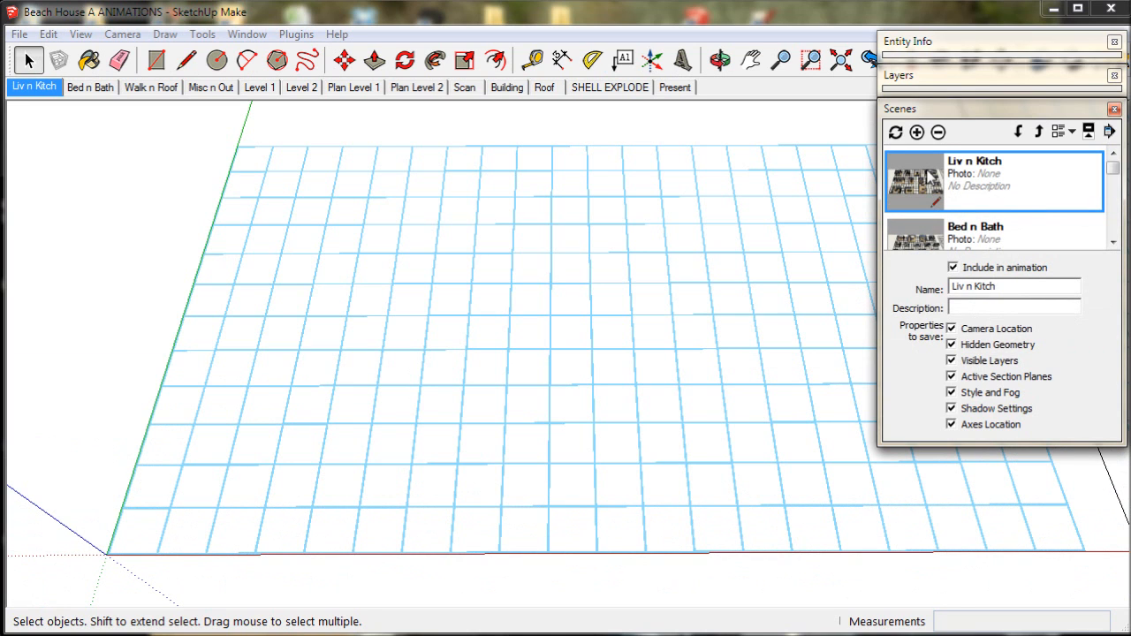
click(937, 131)
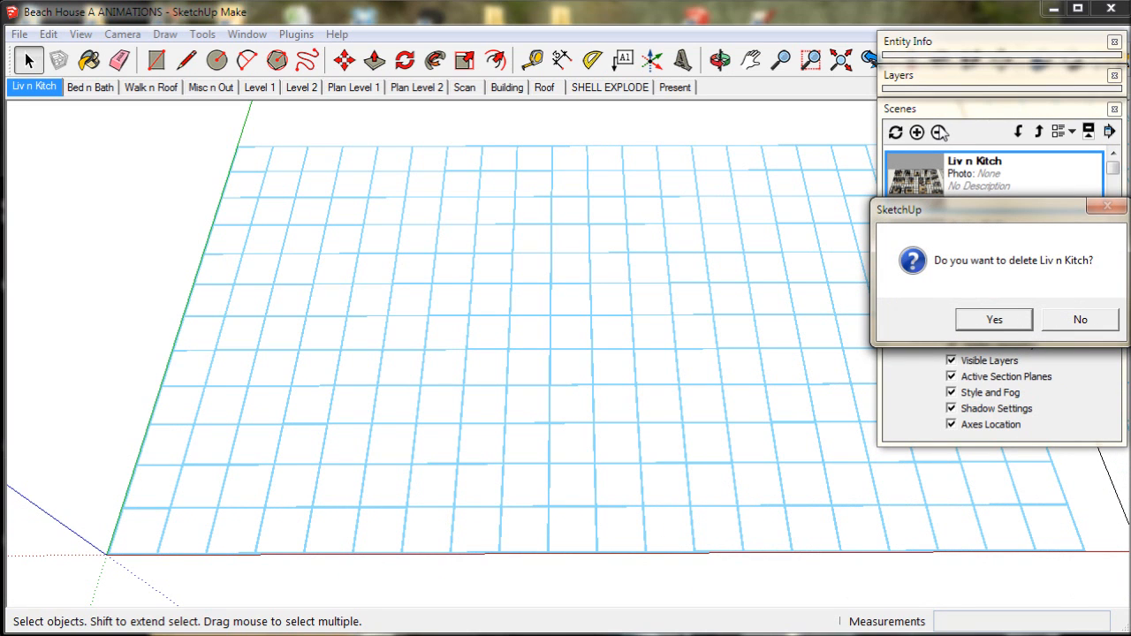
click(994, 318)
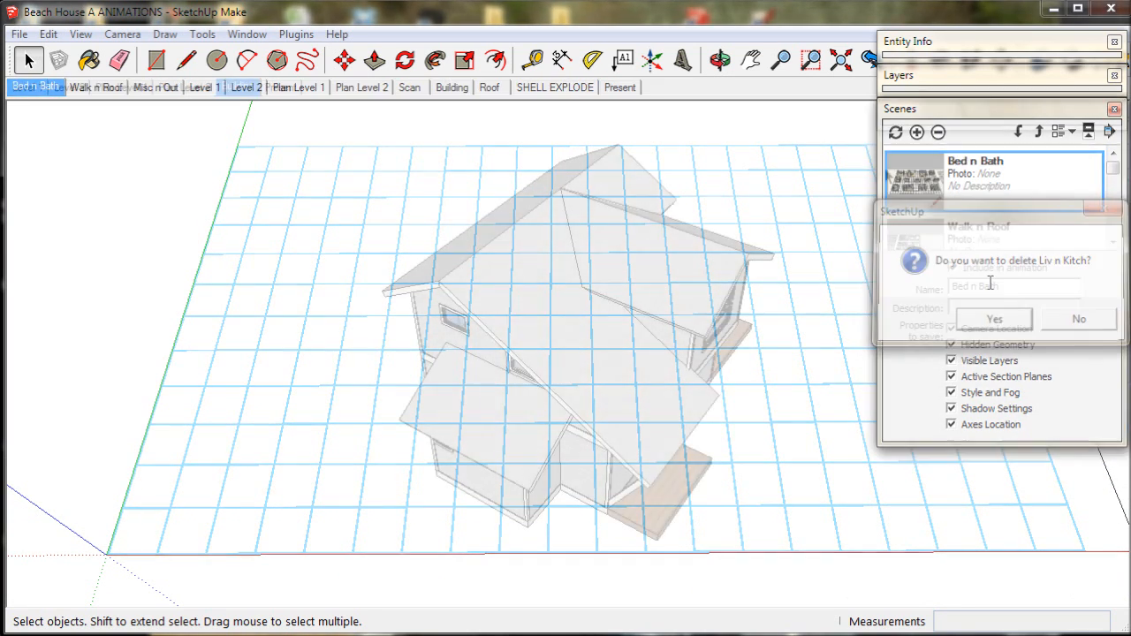
click(993, 318)
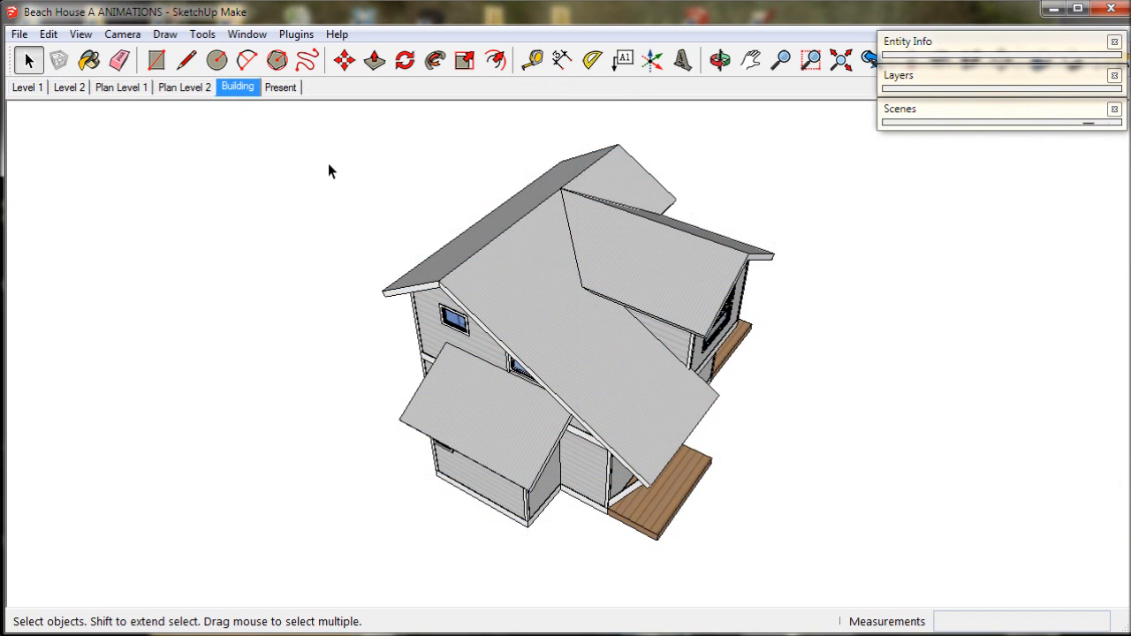
mouse_move(254, 120)
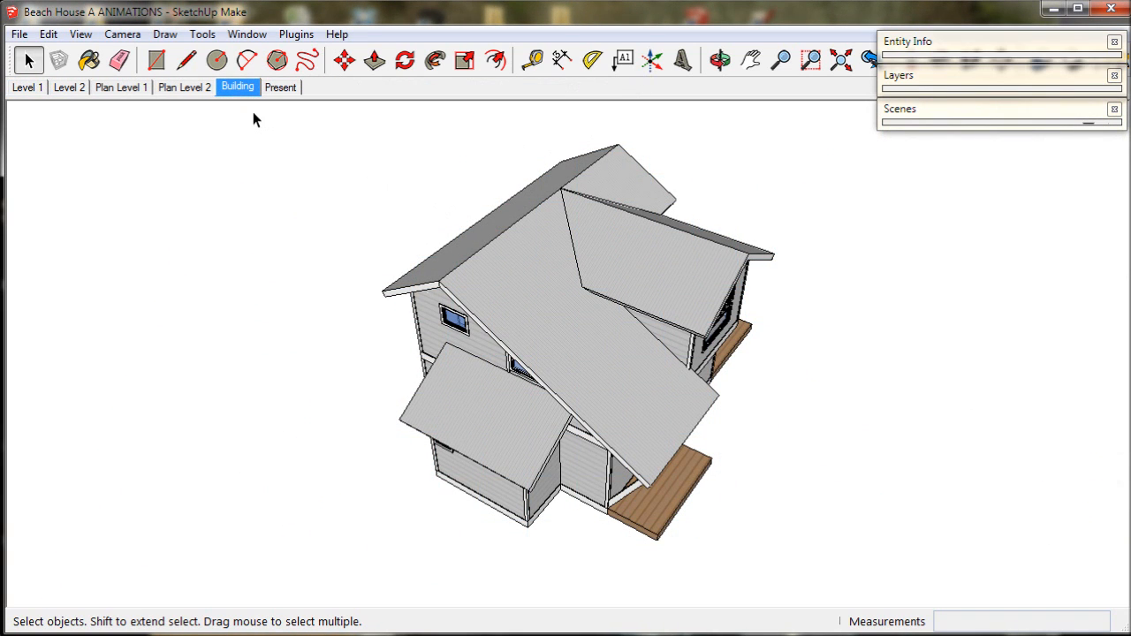
mouse_move(420, 254)
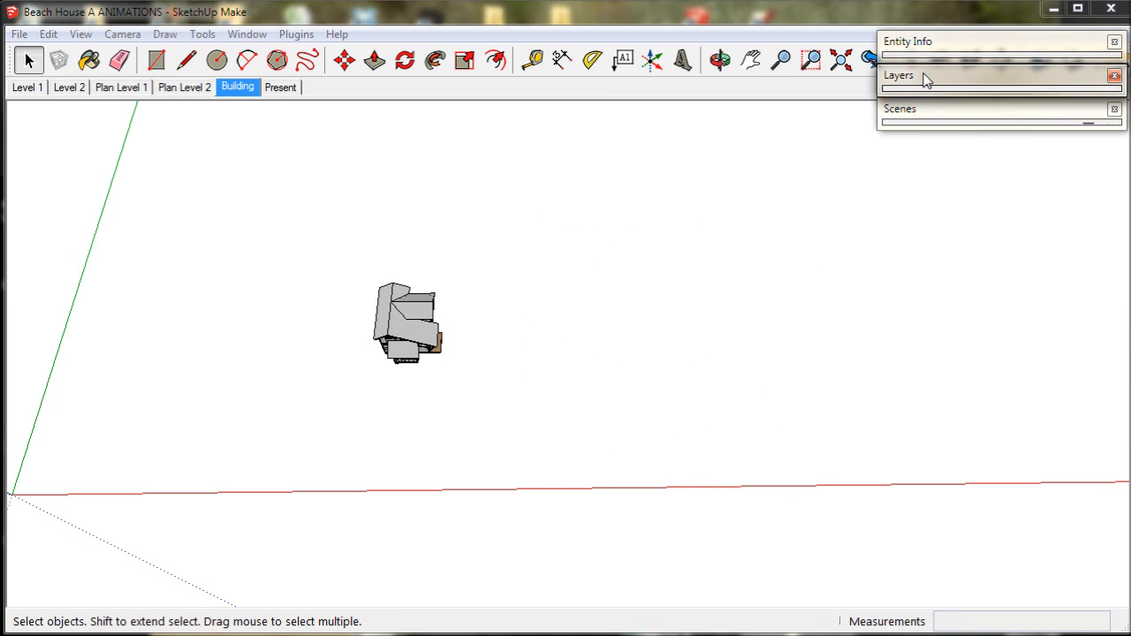
Adjust layer visibility and show the Present scene with the shaded beach house exterior
click(898, 75)
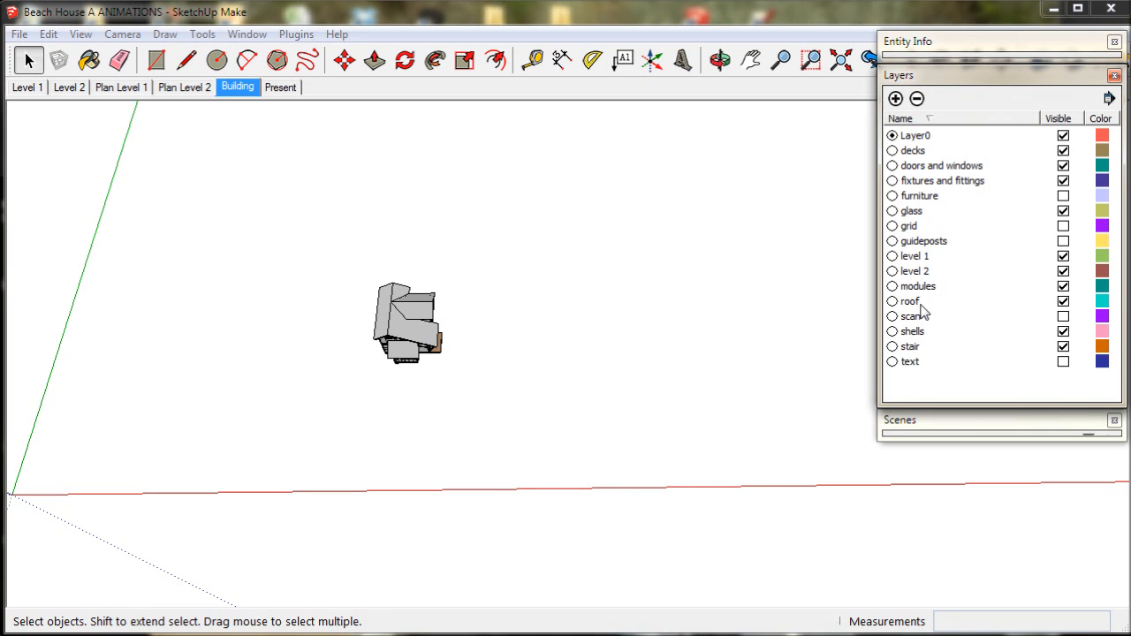
click(1064, 226)
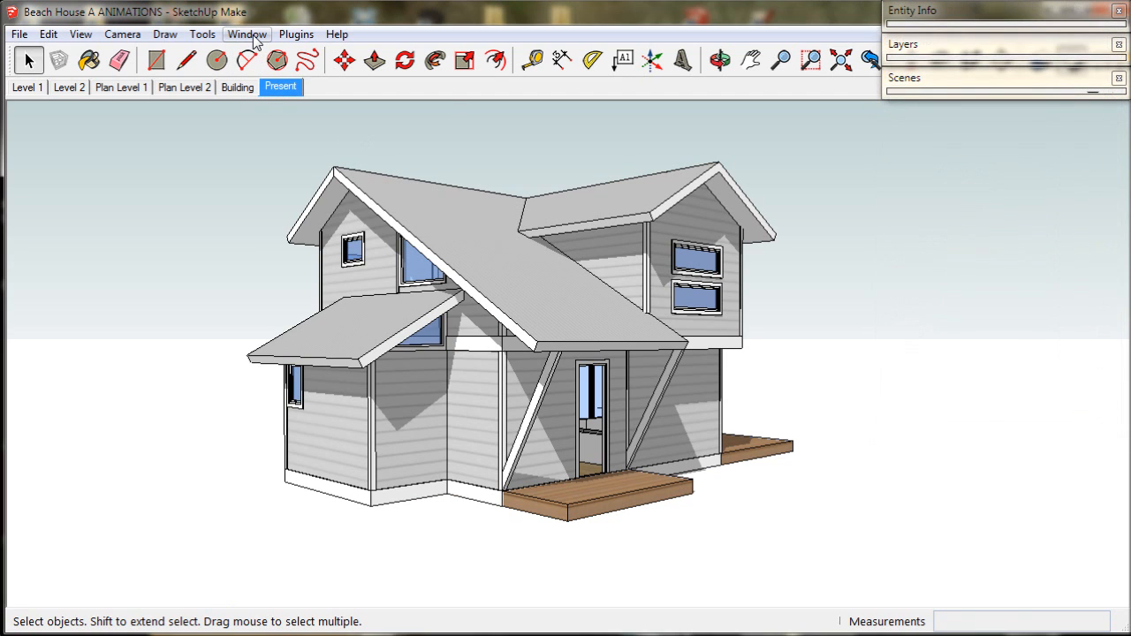
click(247, 34)
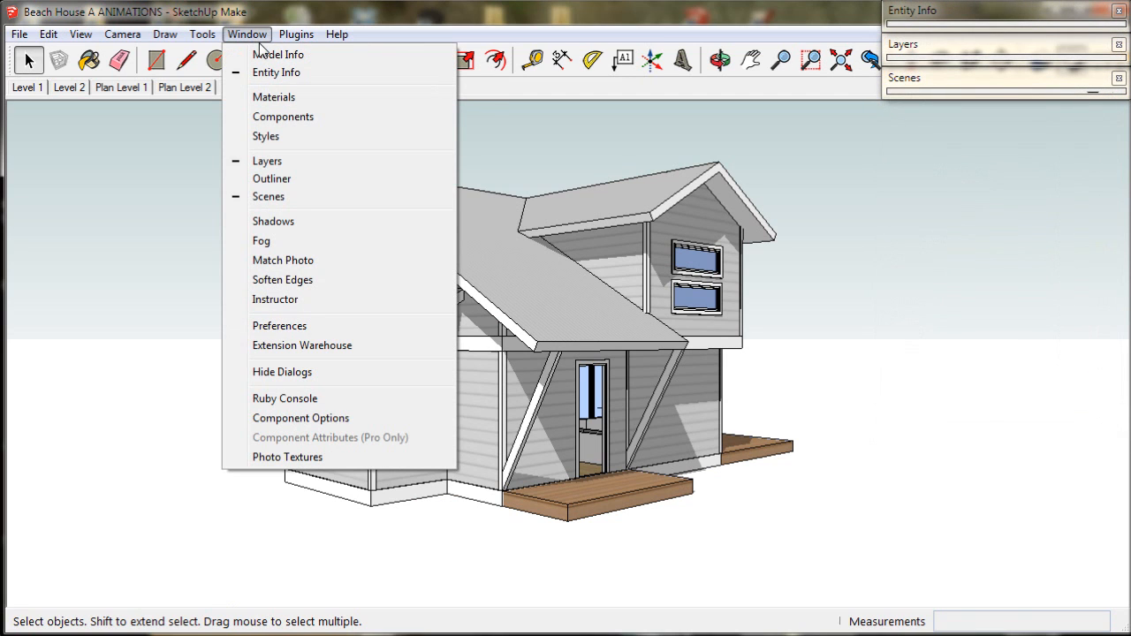
In Model Info Animation, enable scene transitions at 3 seconds with a 1-second scene delay
click(277, 53)
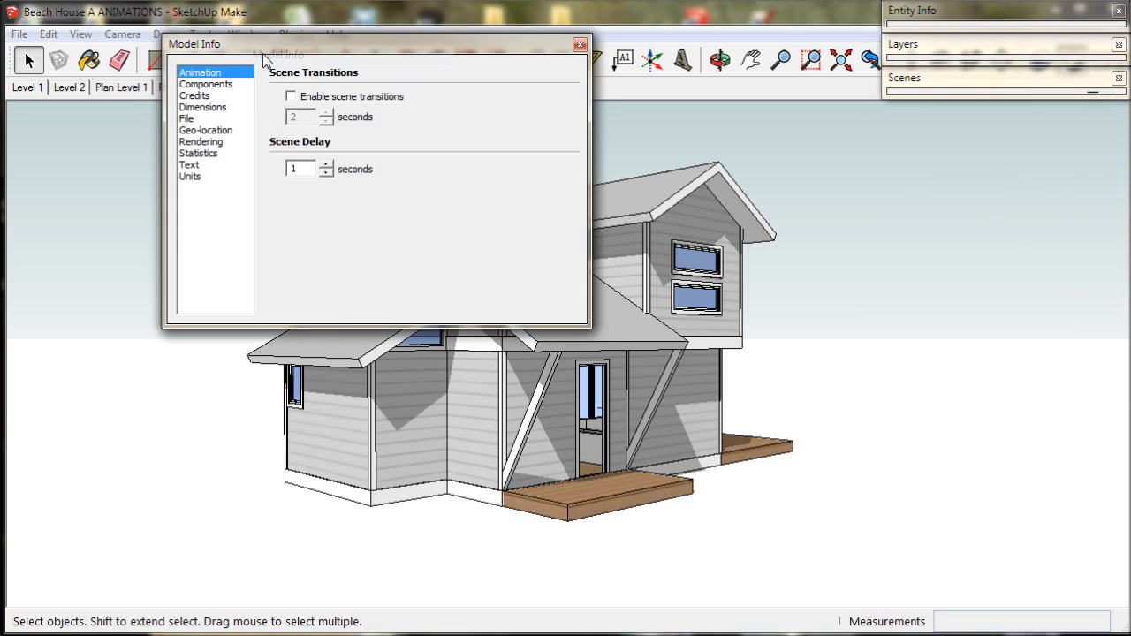
mouse_move(269, 117)
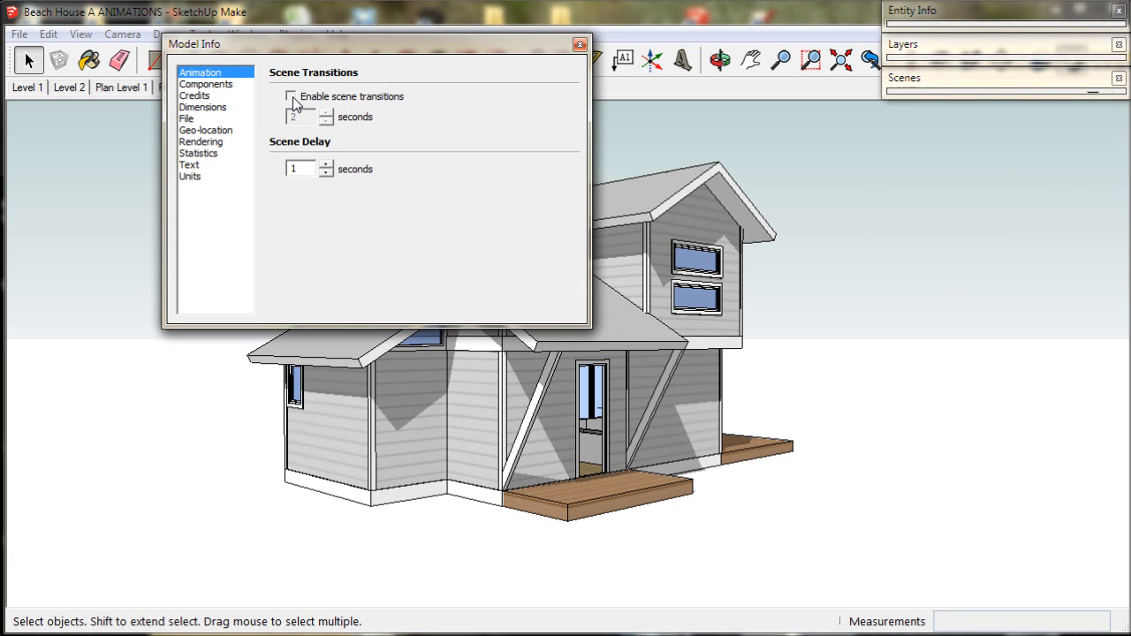
click(290, 95)
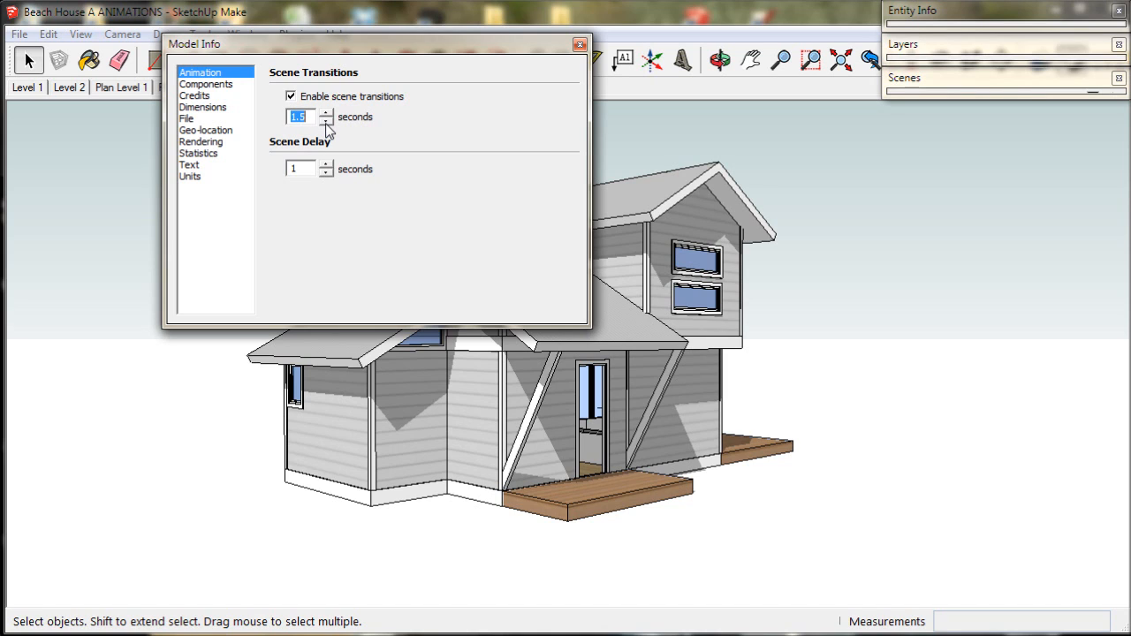
click(325, 113)
text(3)
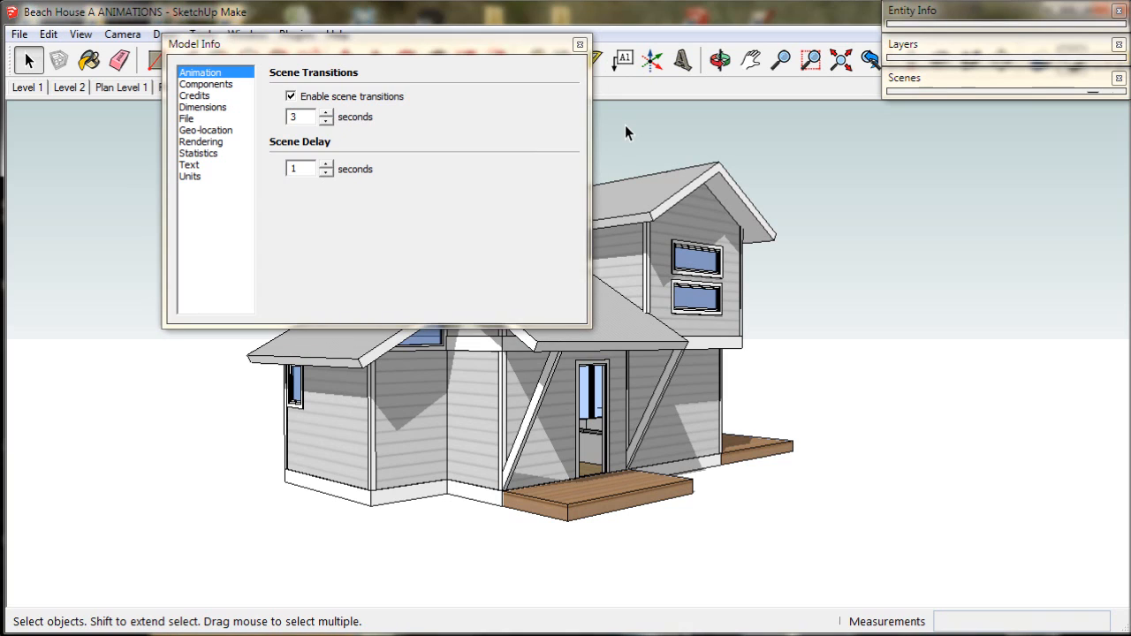
mouse_move(530, 46)
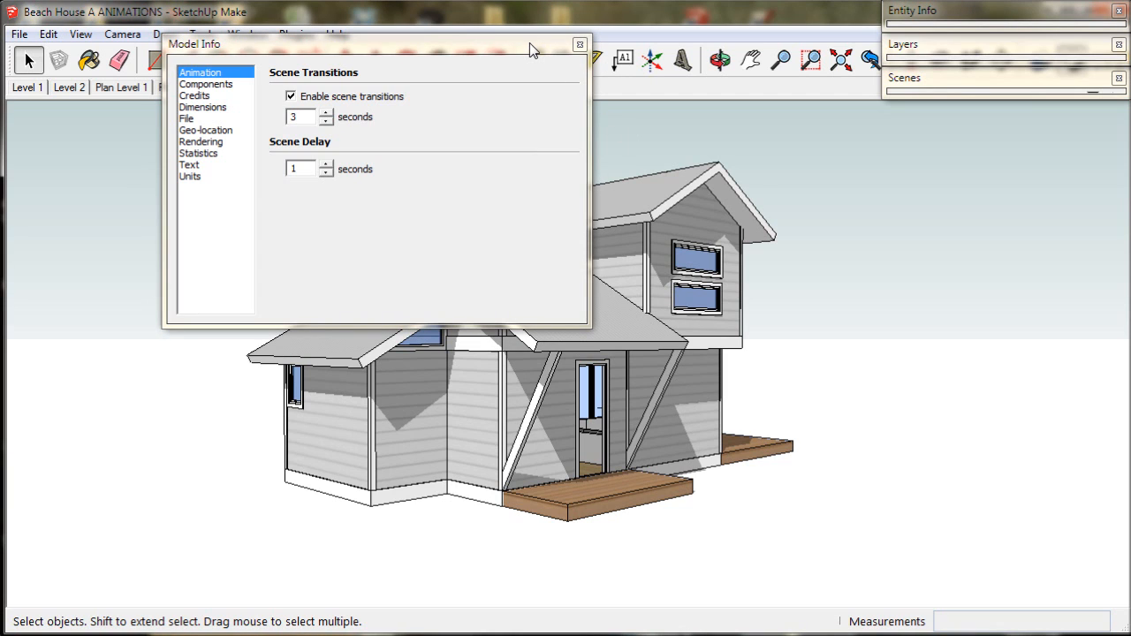
mouse_move(579, 46)
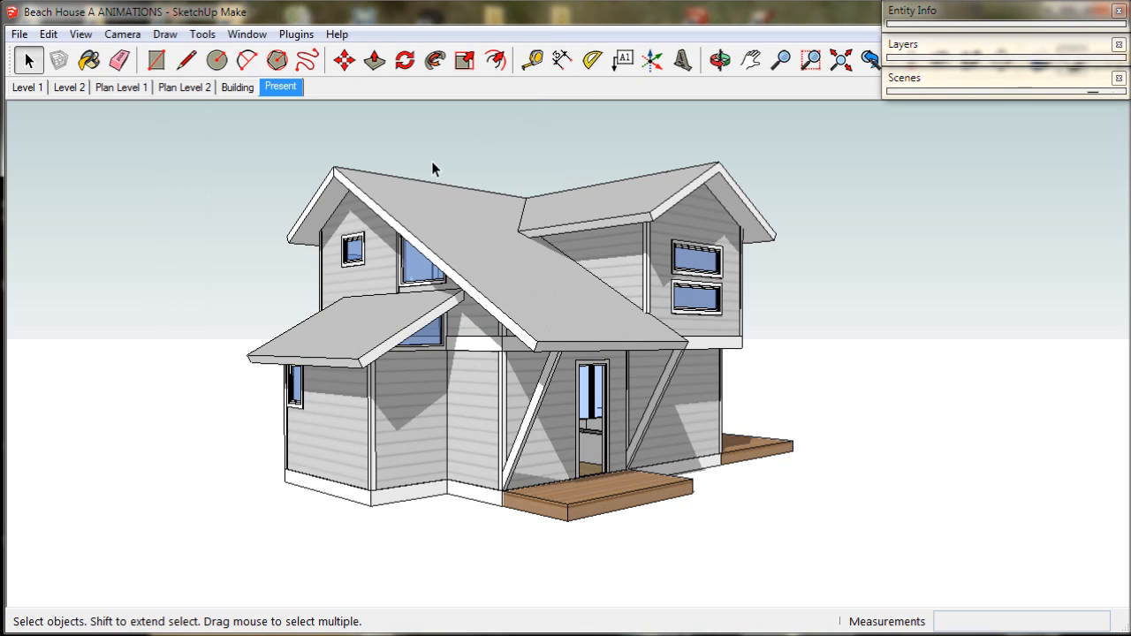
click(27, 86)
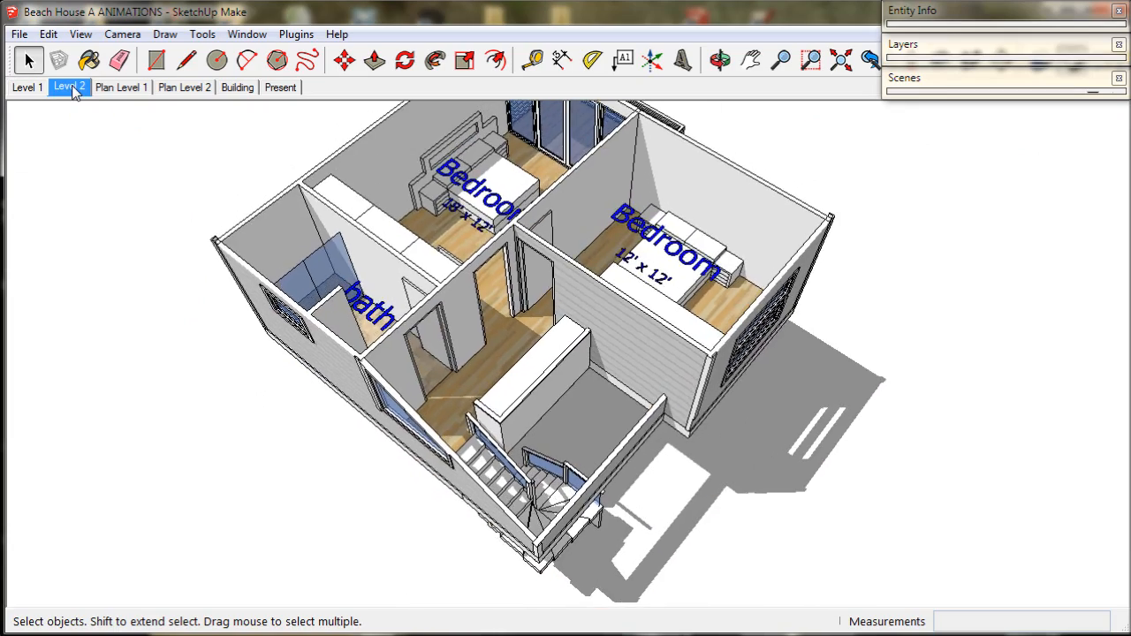
click(281, 86)
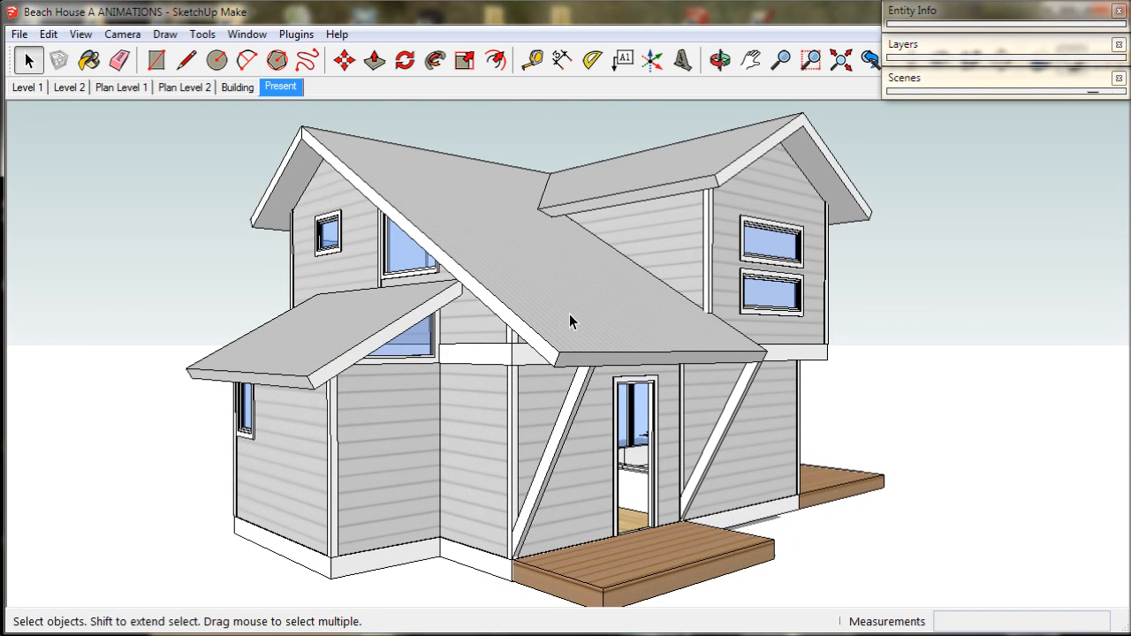
Orbit to the balcony side of the house showing the glass doors and wide deck
right_click(281, 87)
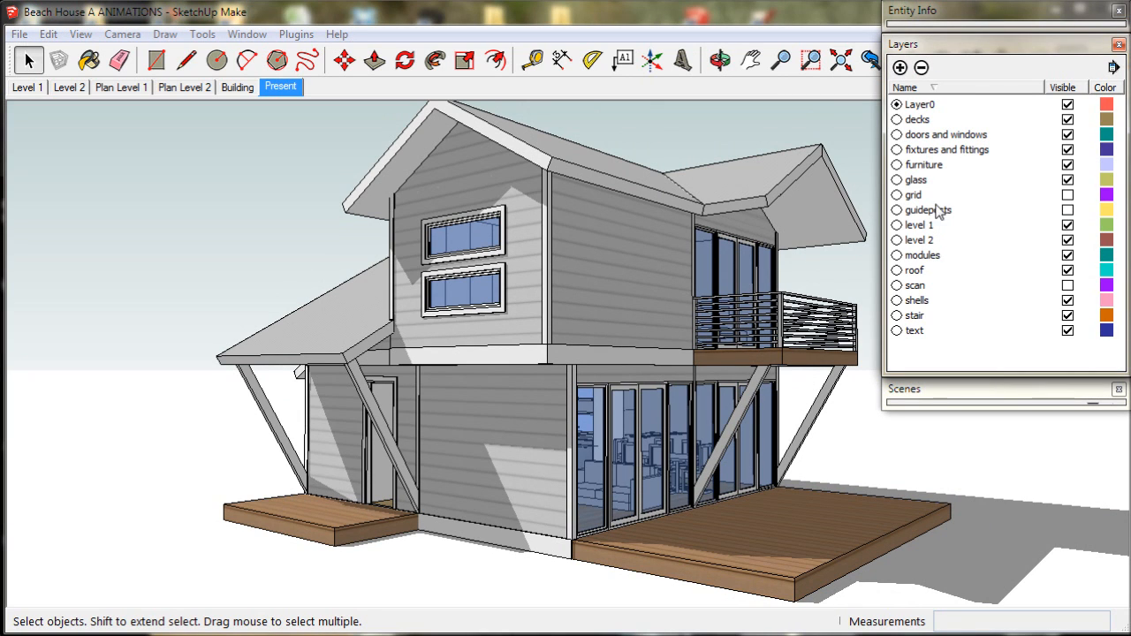
mouse_move(1075, 343)
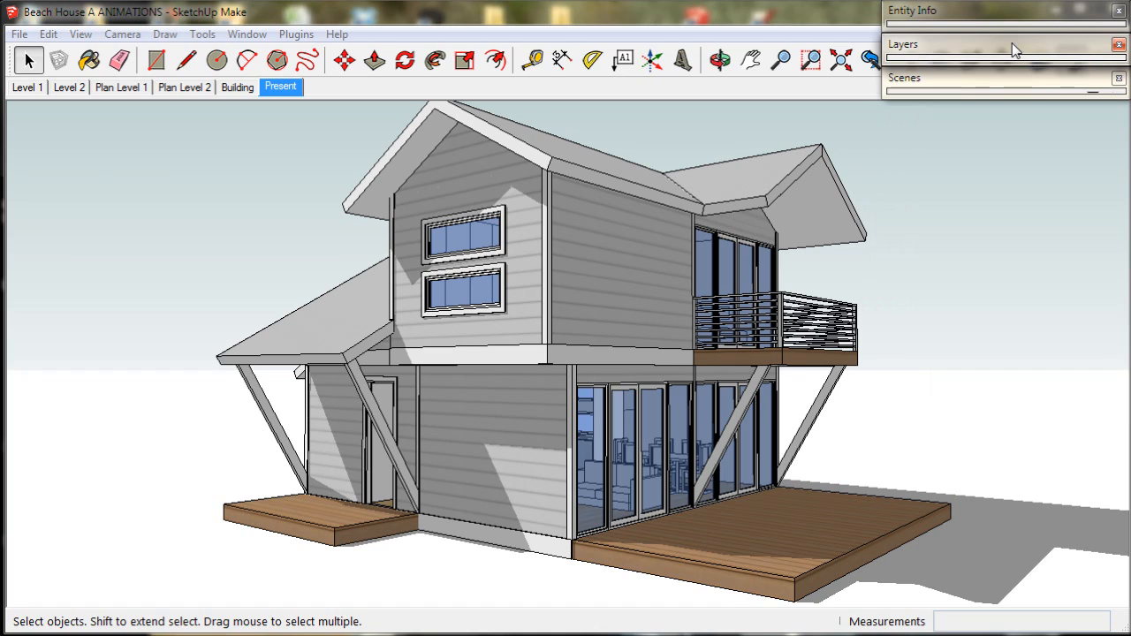
mouse_move(1011, 81)
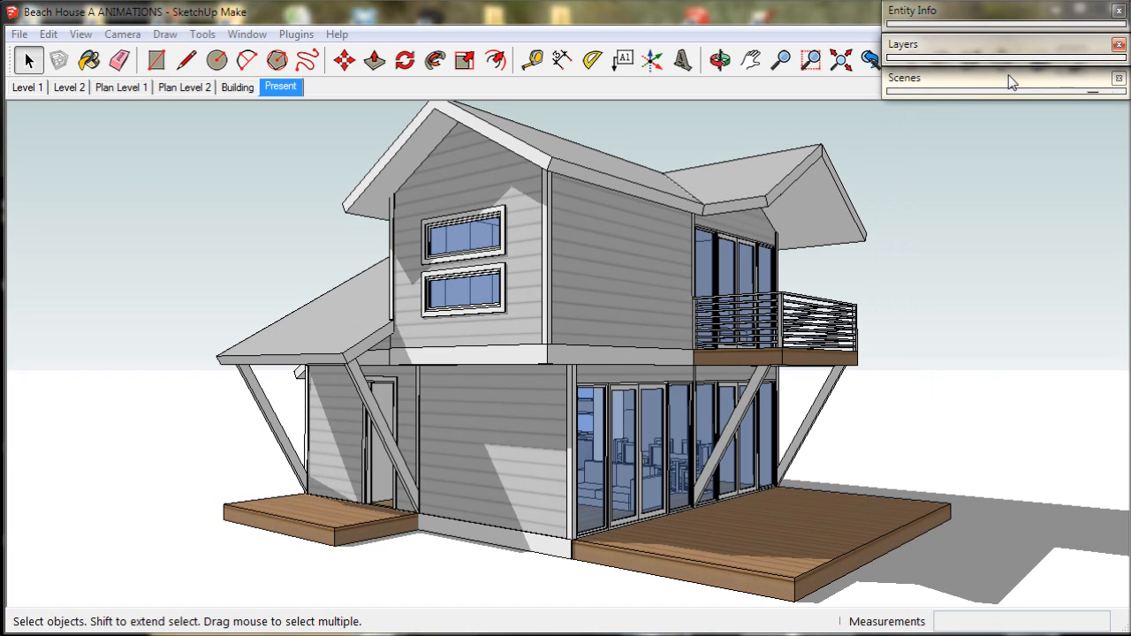
Save the balcony-side view as a new scene named rear 1, then return to Plan Level 1
click(905, 77)
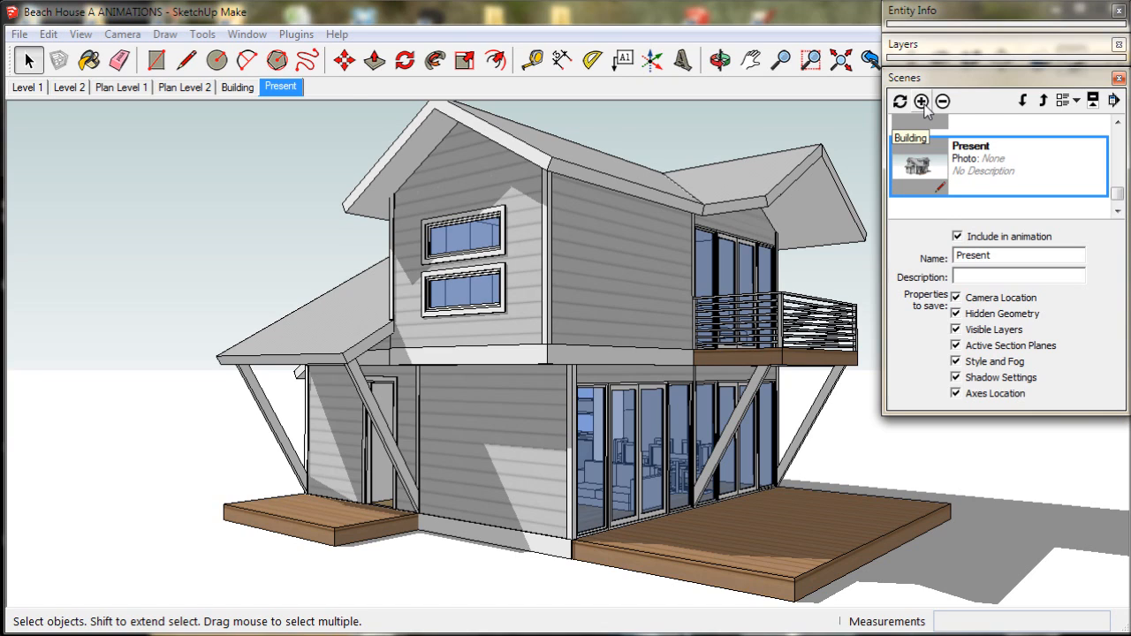
click(920, 101)
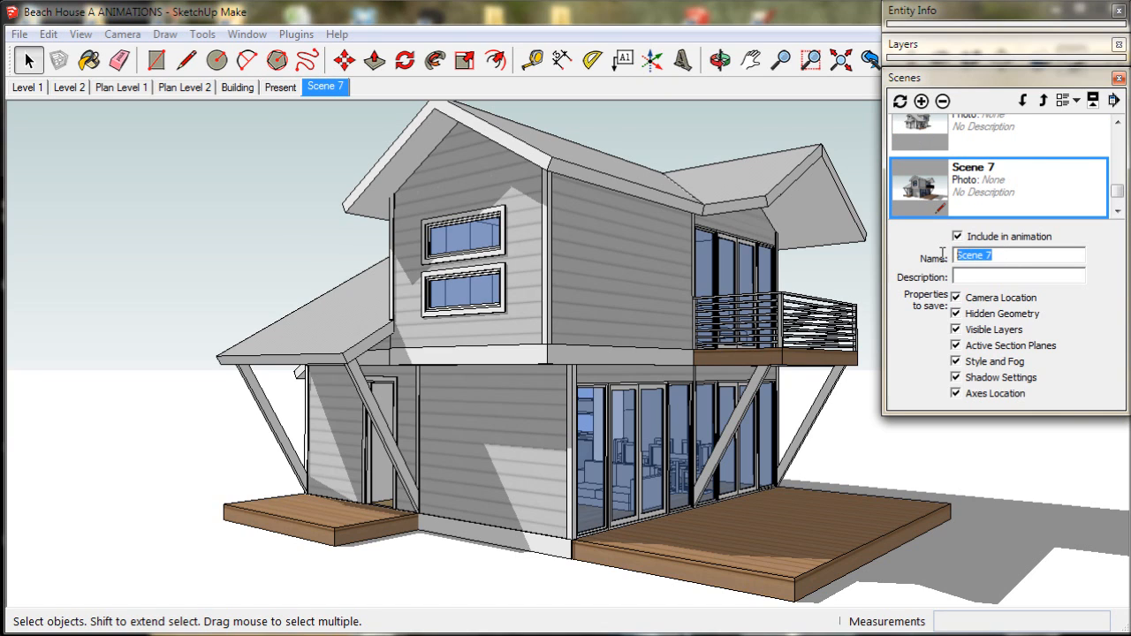
text(real)
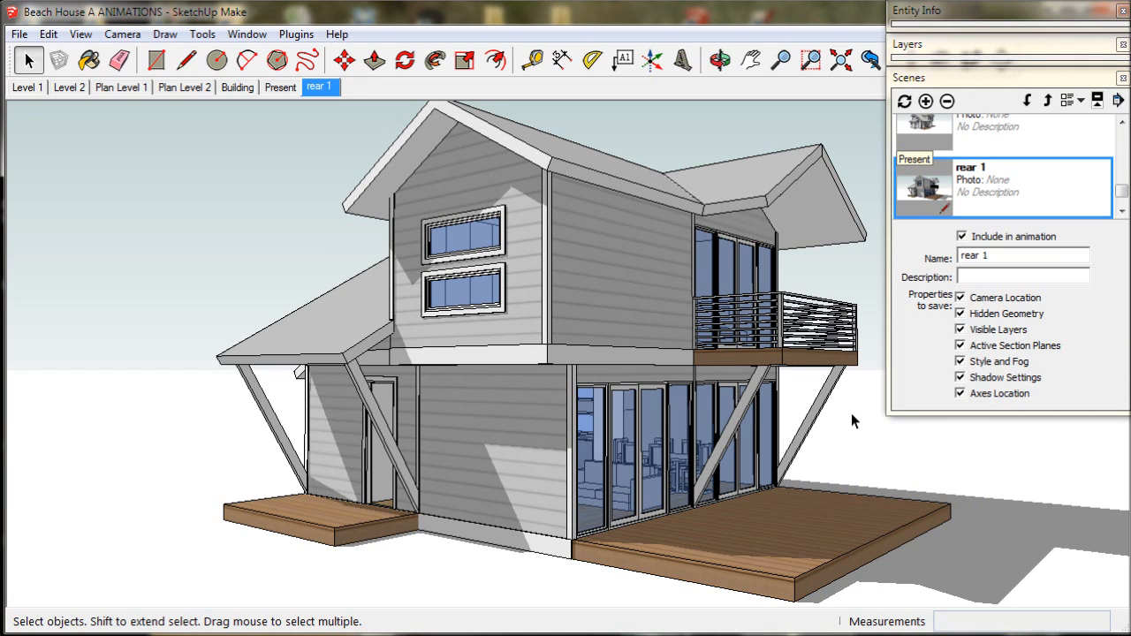
click(237, 87)
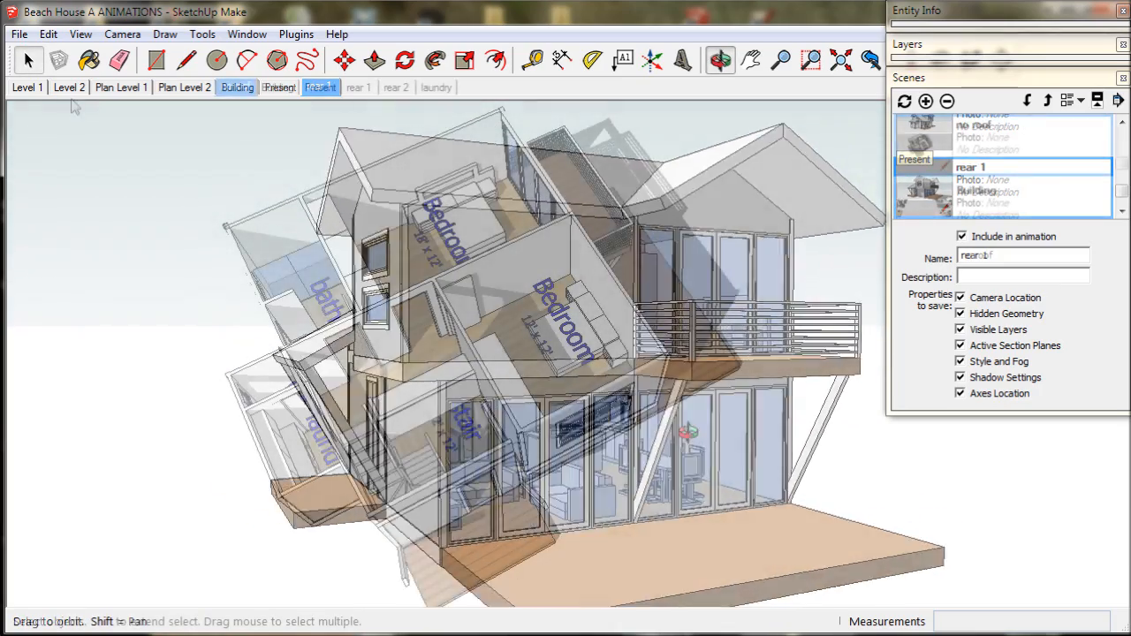
click(121, 87)
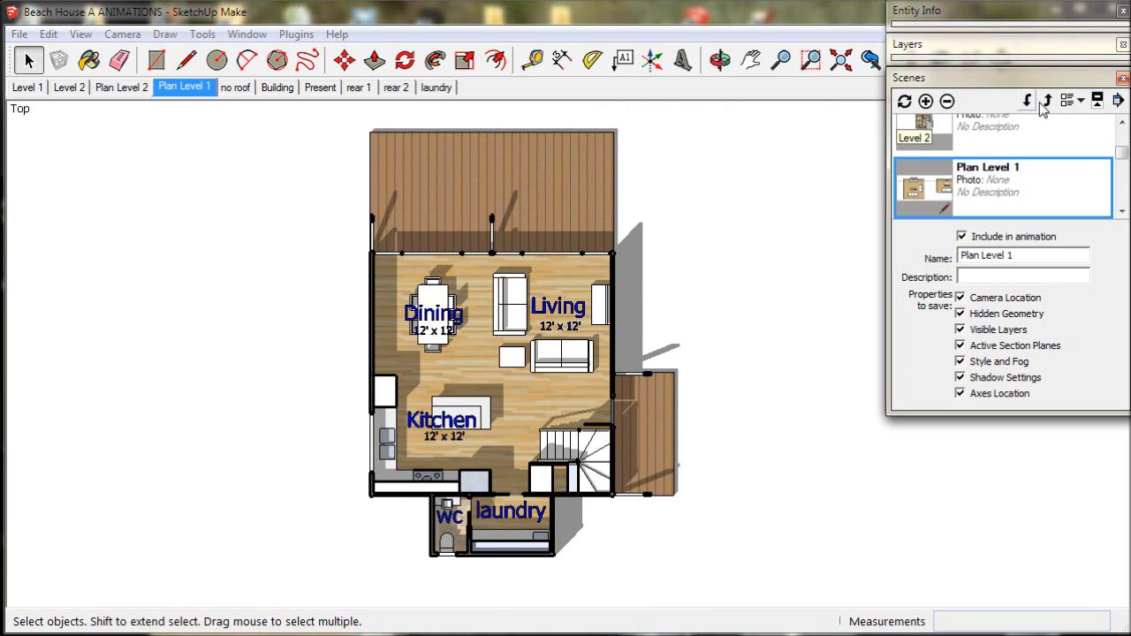
Move Plan Level 1 and Plan Level 2 to the first two positions in the scene order
click(1047, 101)
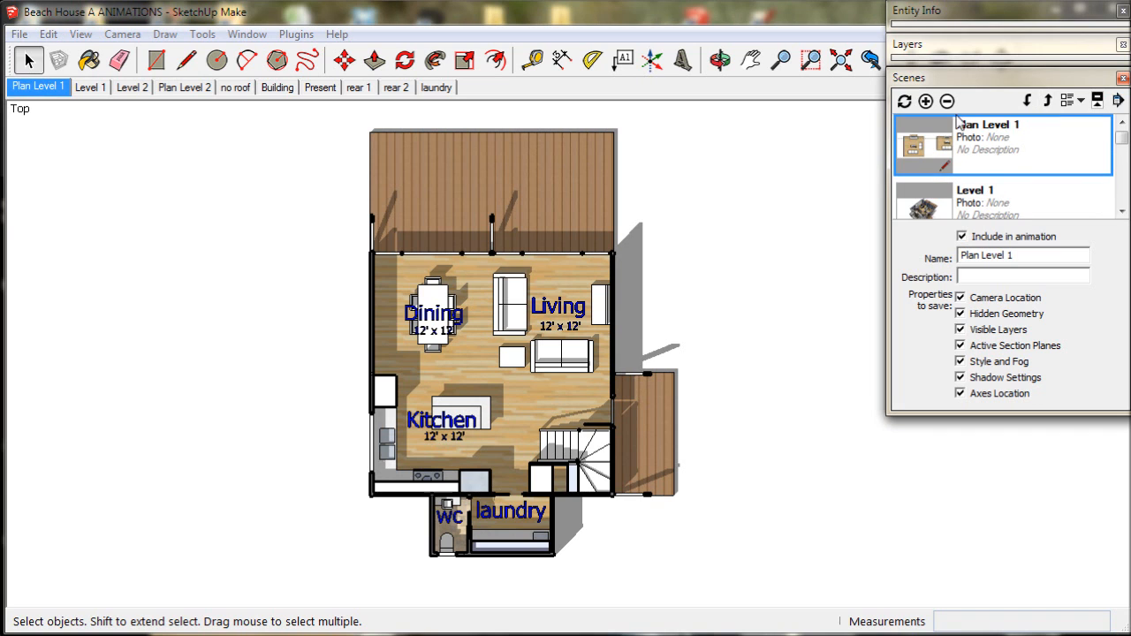
click(184, 87)
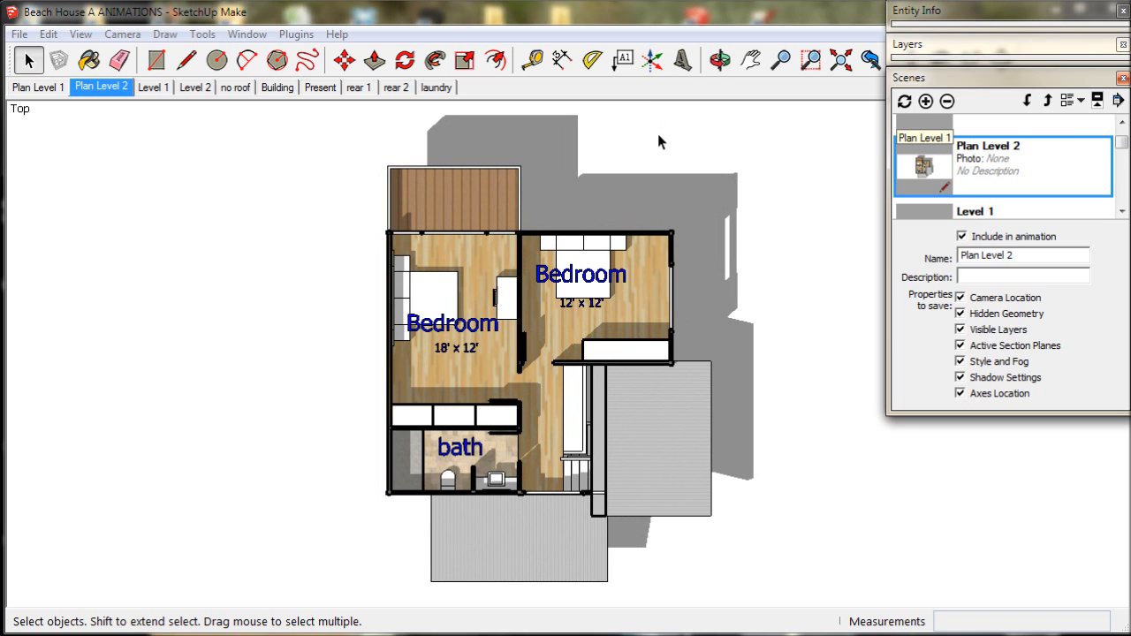
click(37, 87)
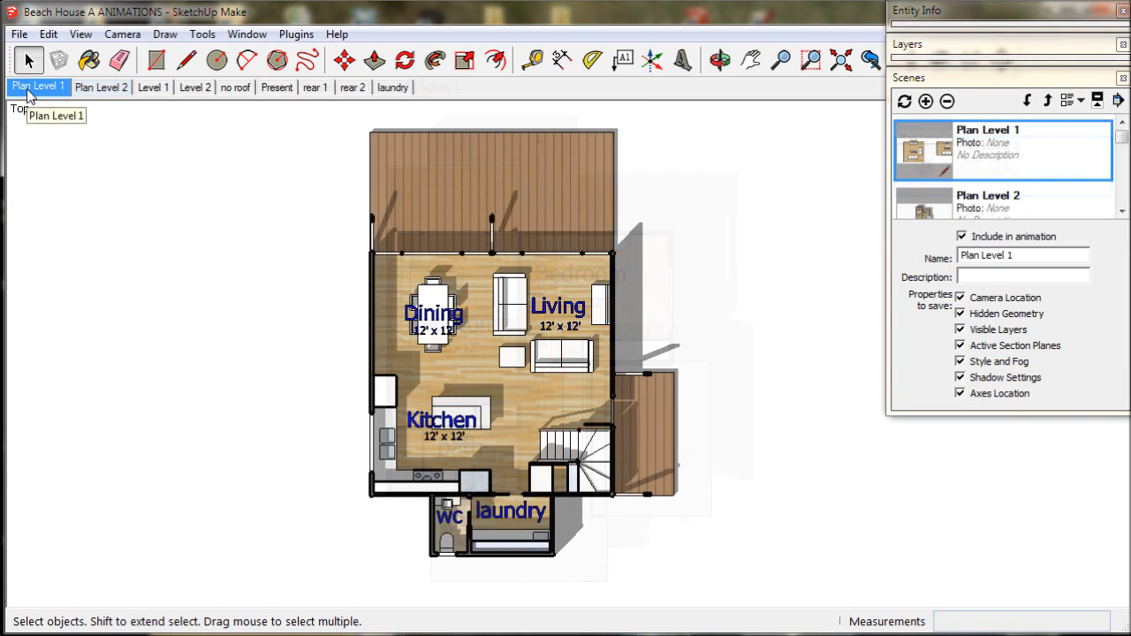
right_click(37, 86)
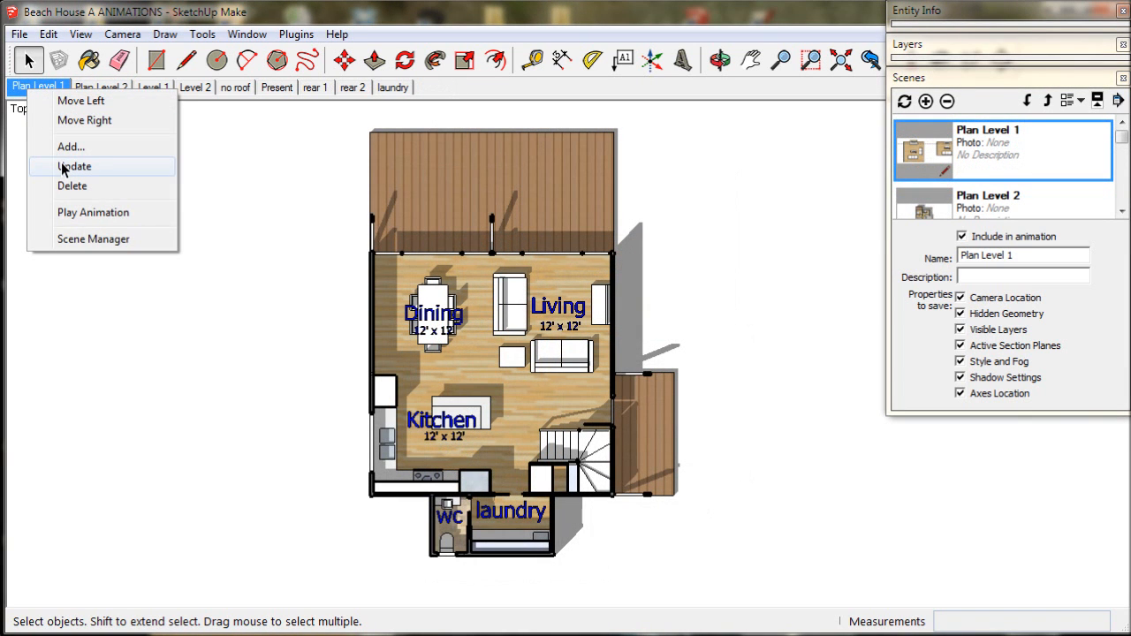
click(92, 213)
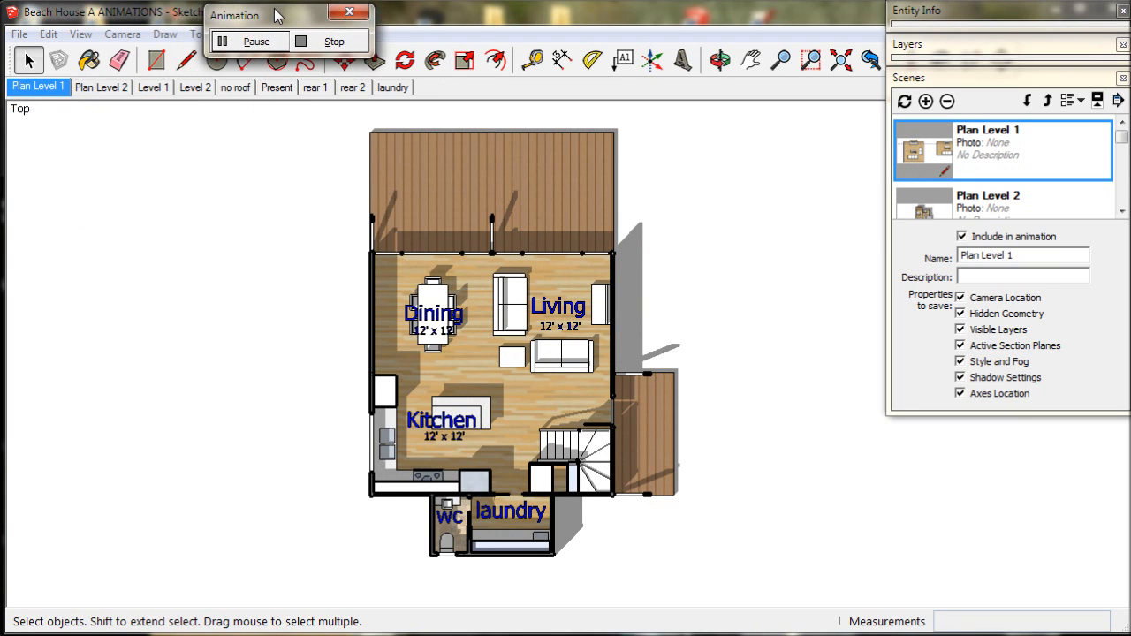
click(100, 87)
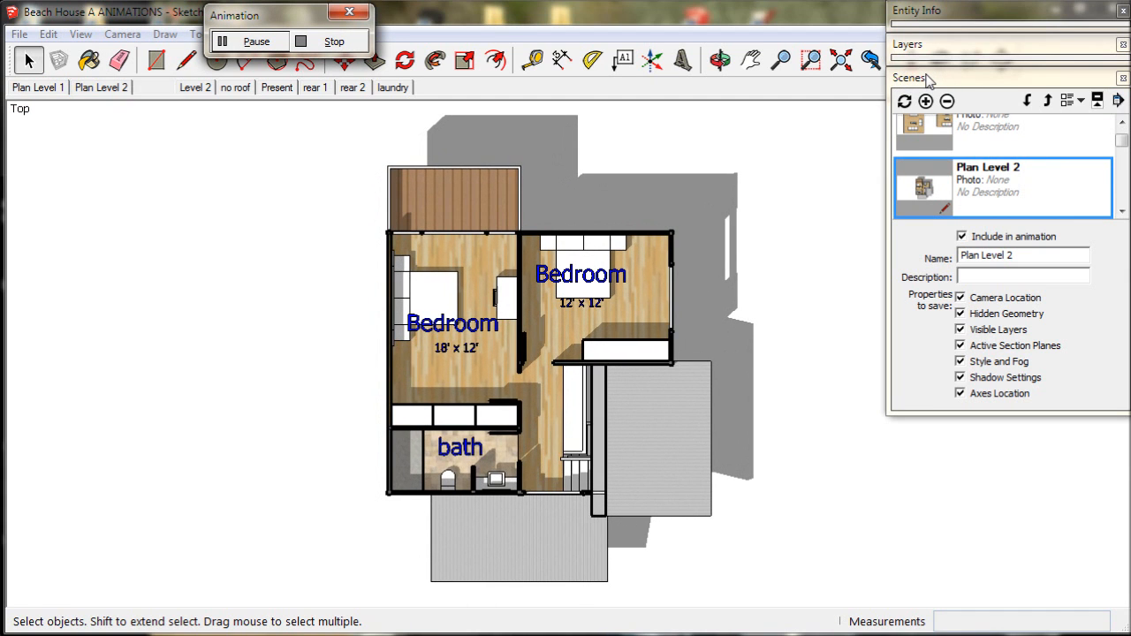
click(152, 87)
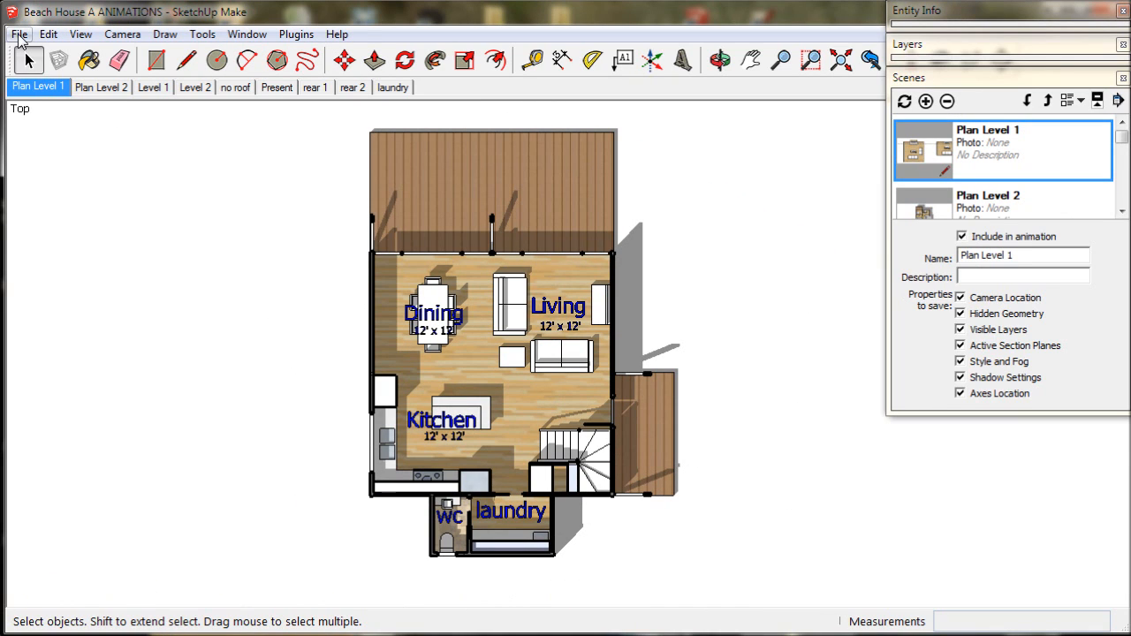
Start exporting the scene animation as an H264 MP4 video in the Beach House folder
click(18, 34)
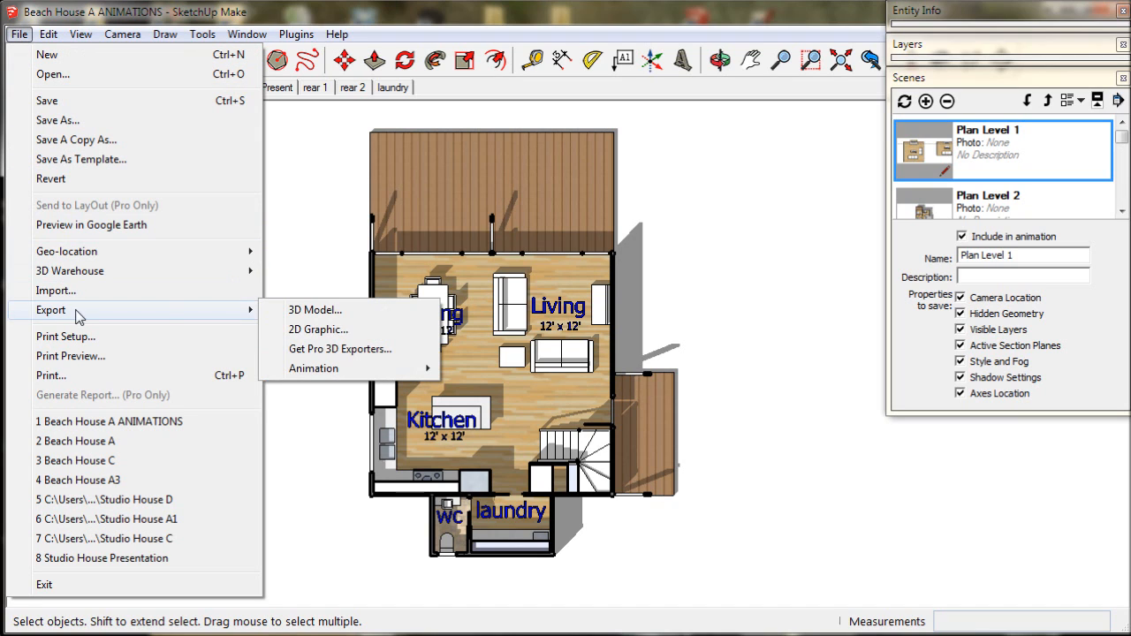
mouse_move(315, 370)
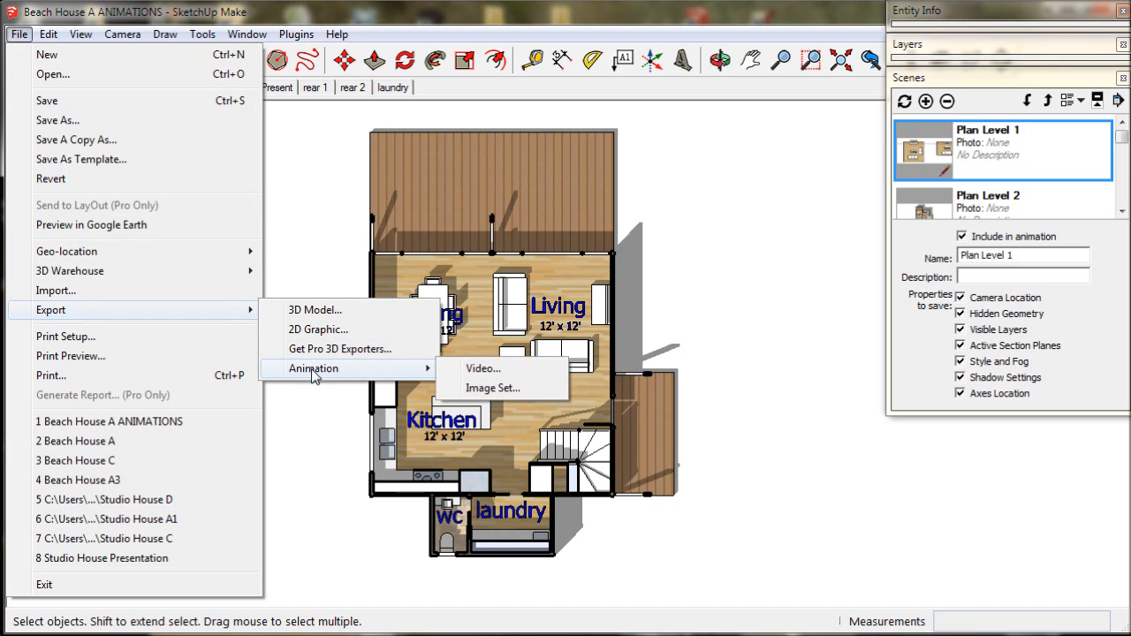
click(483, 370)
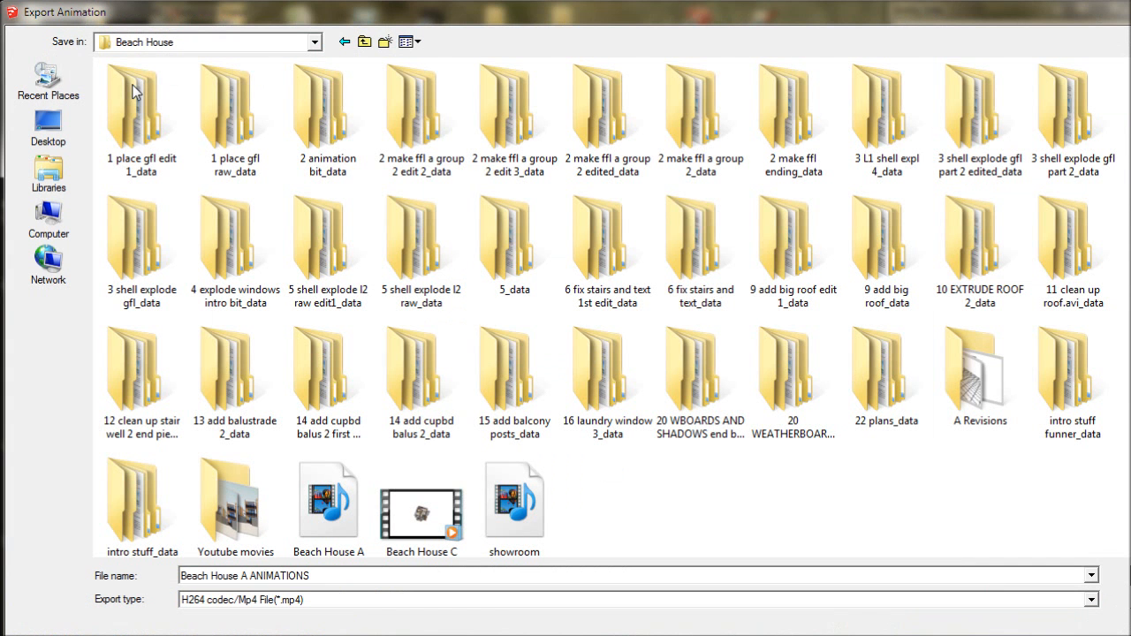
mouse_move(134, 91)
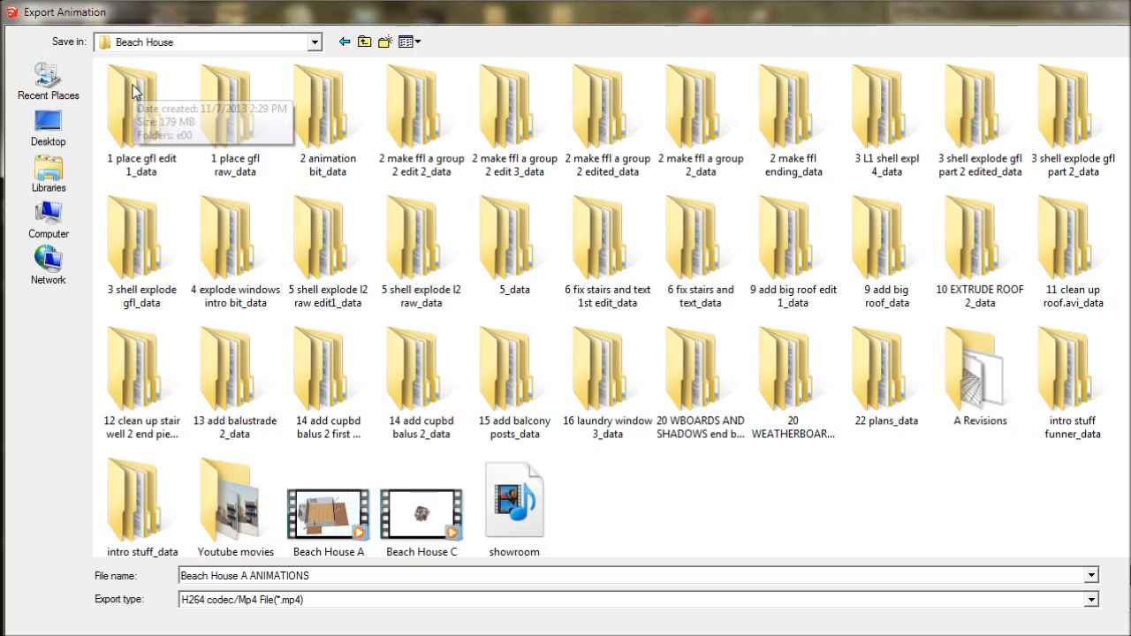